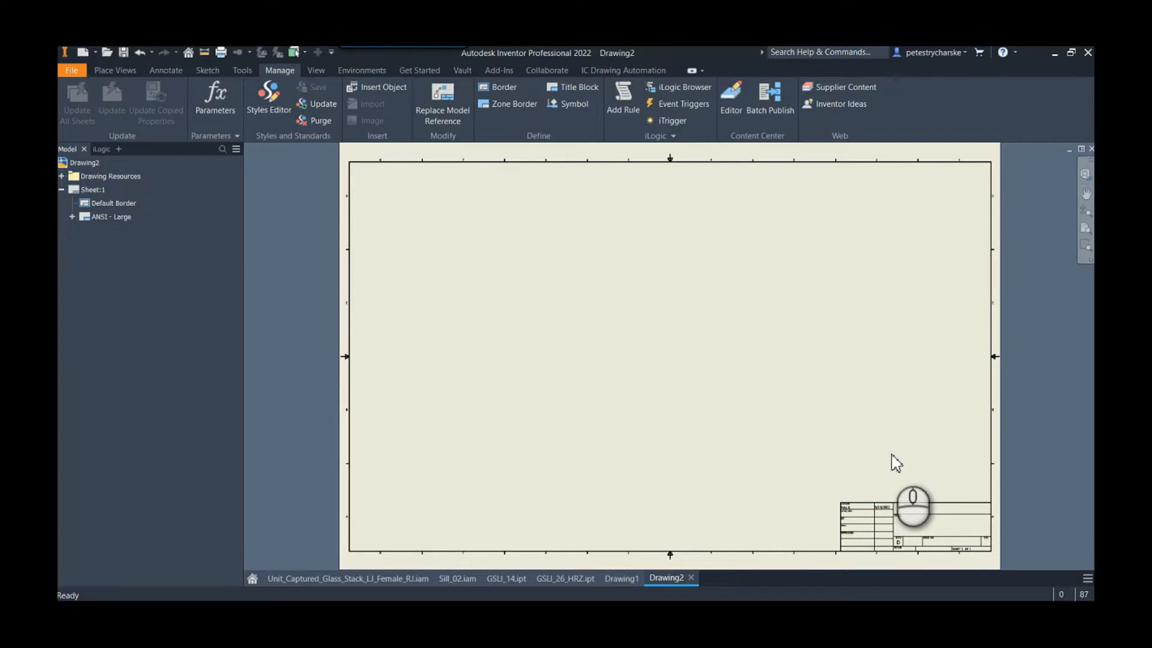
pyautogui.moveTo(568, 363)
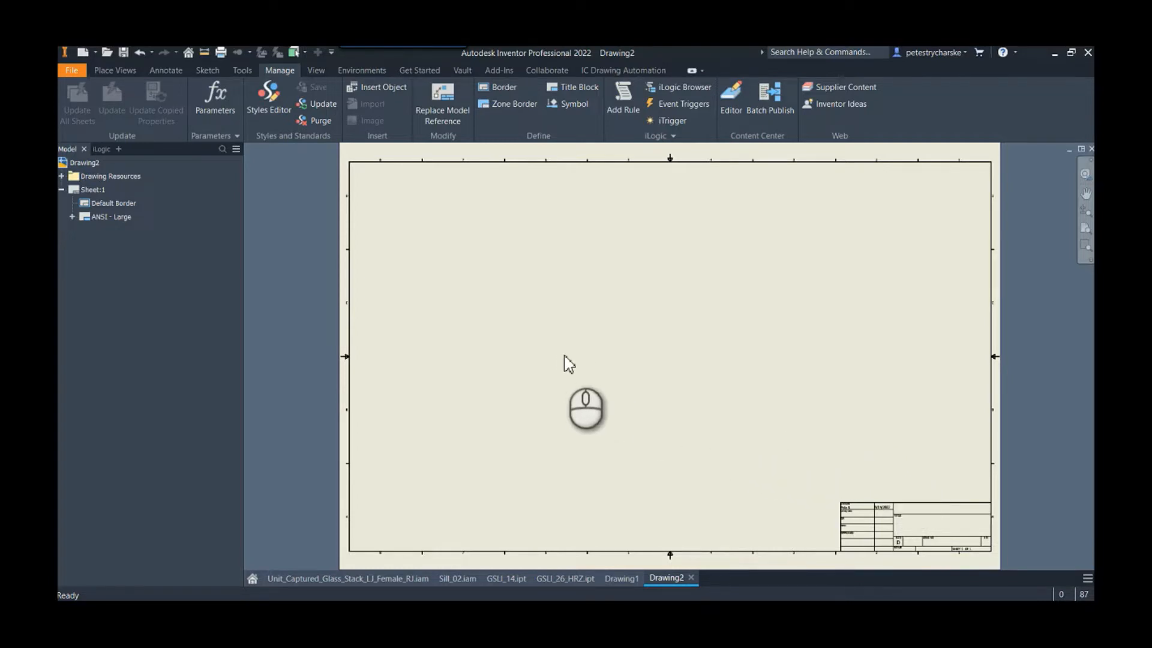
# Start a leader note on the sheet and enter 'This is Text' over three lines
pyautogui.rightClick(586, 409)
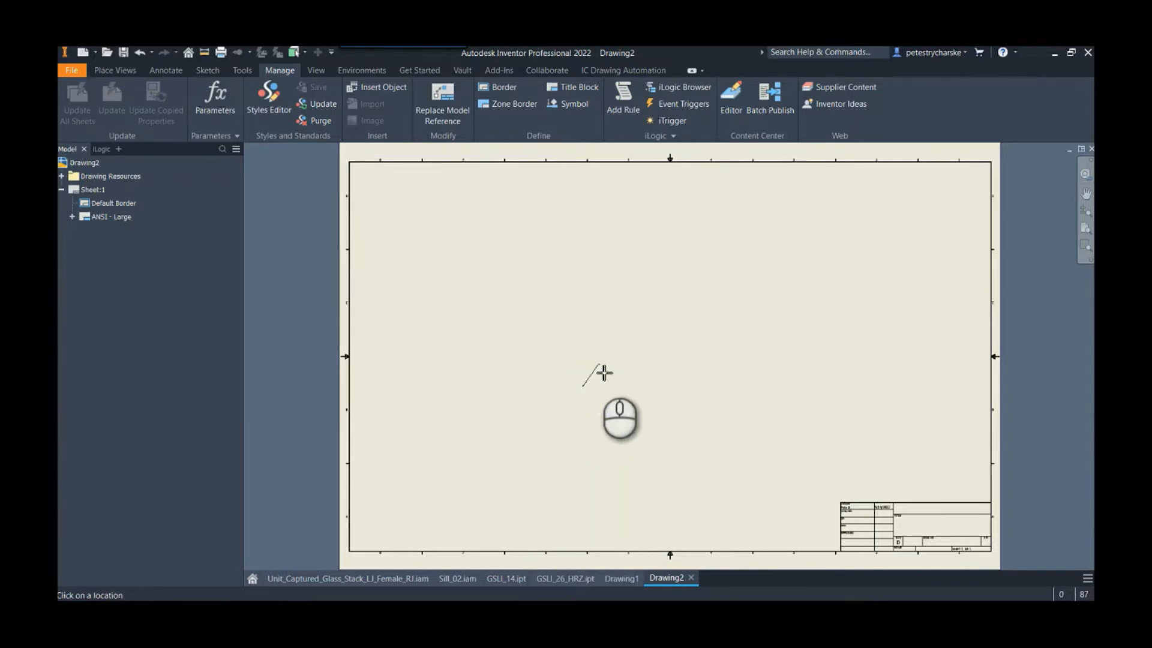
pyautogui.click(595, 374)
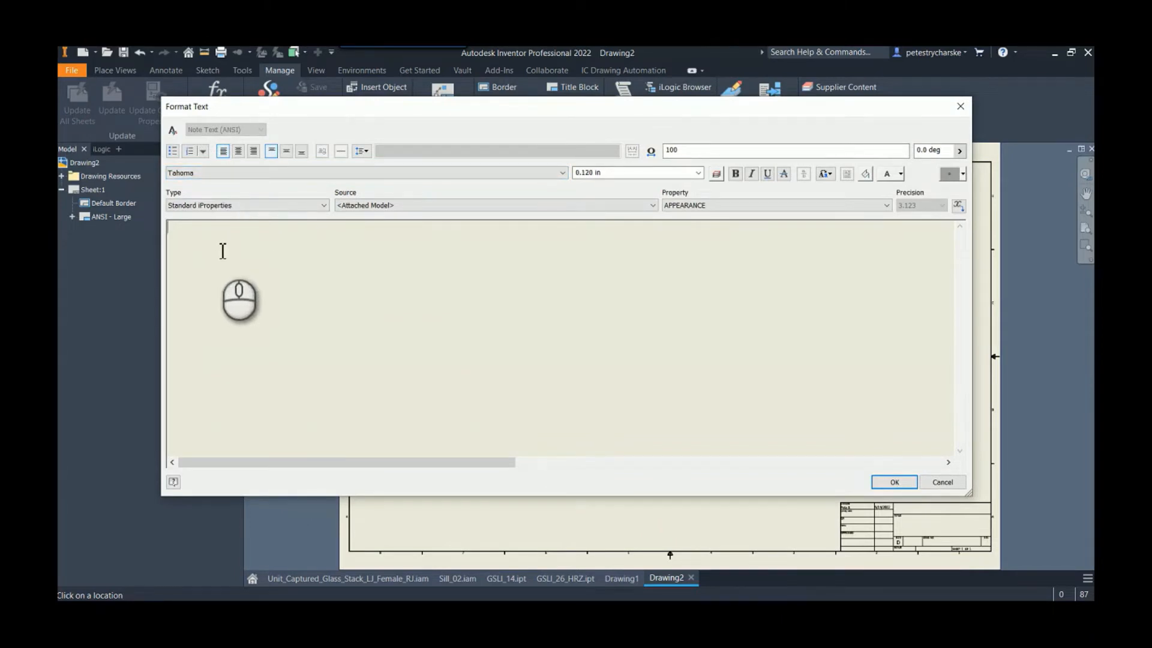
pyautogui.write('This')
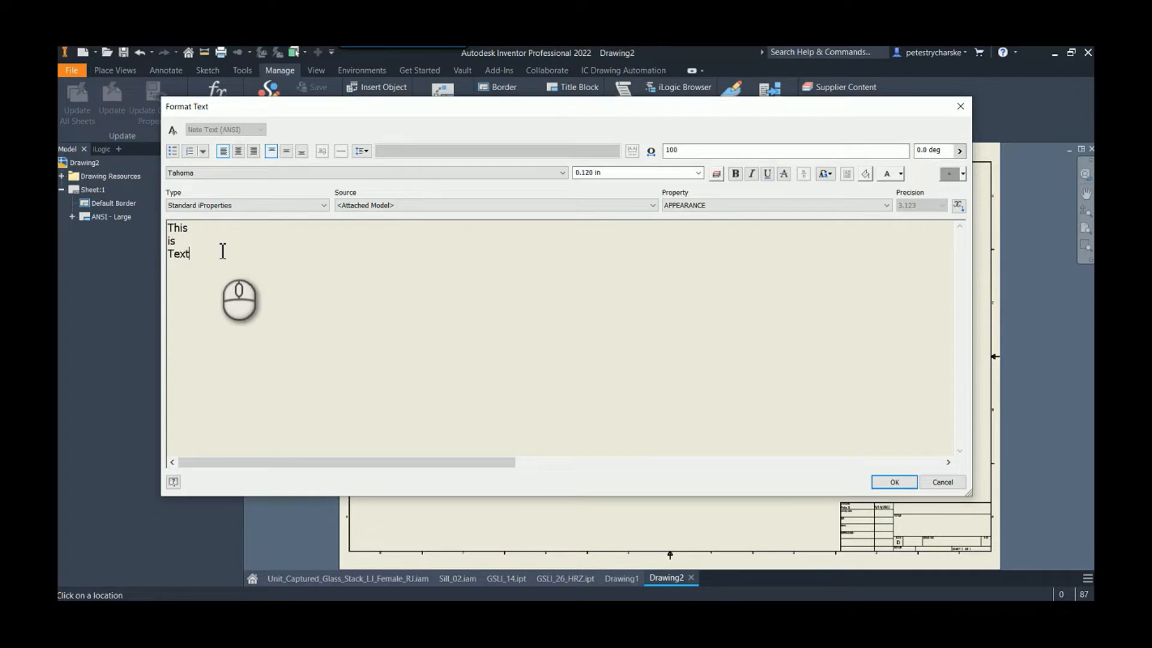
pyautogui.click(893, 483)
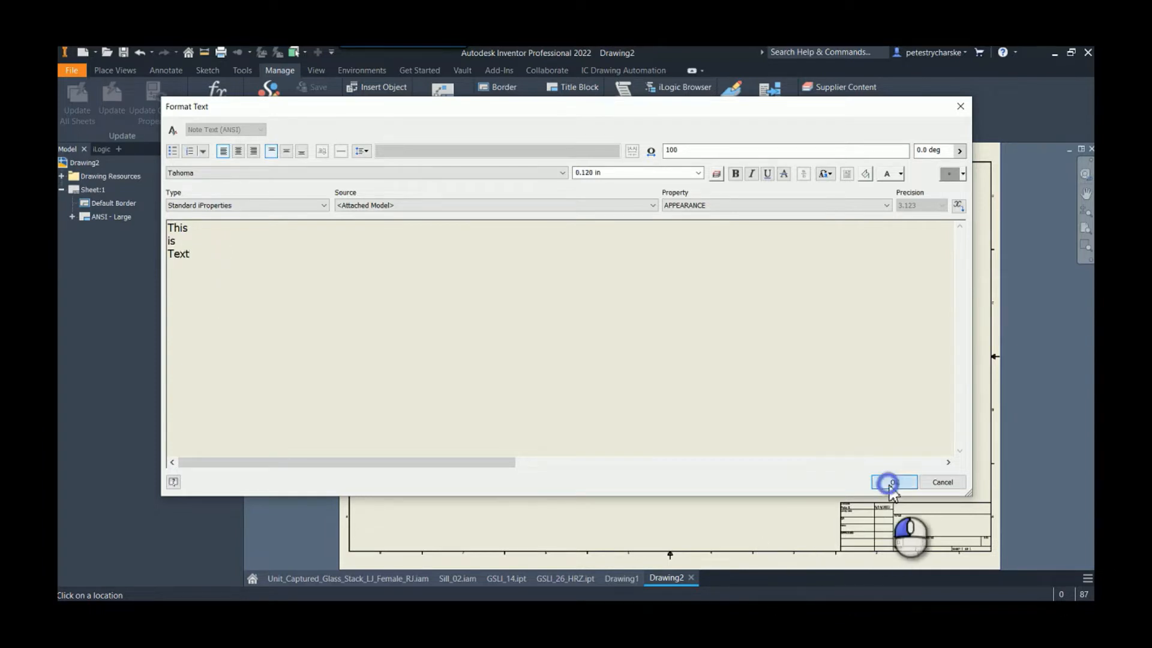
# Place the 'This is Text' leader note, then select and deselect it to inspect its left-aligned lines
pyautogui.click(892, 482)
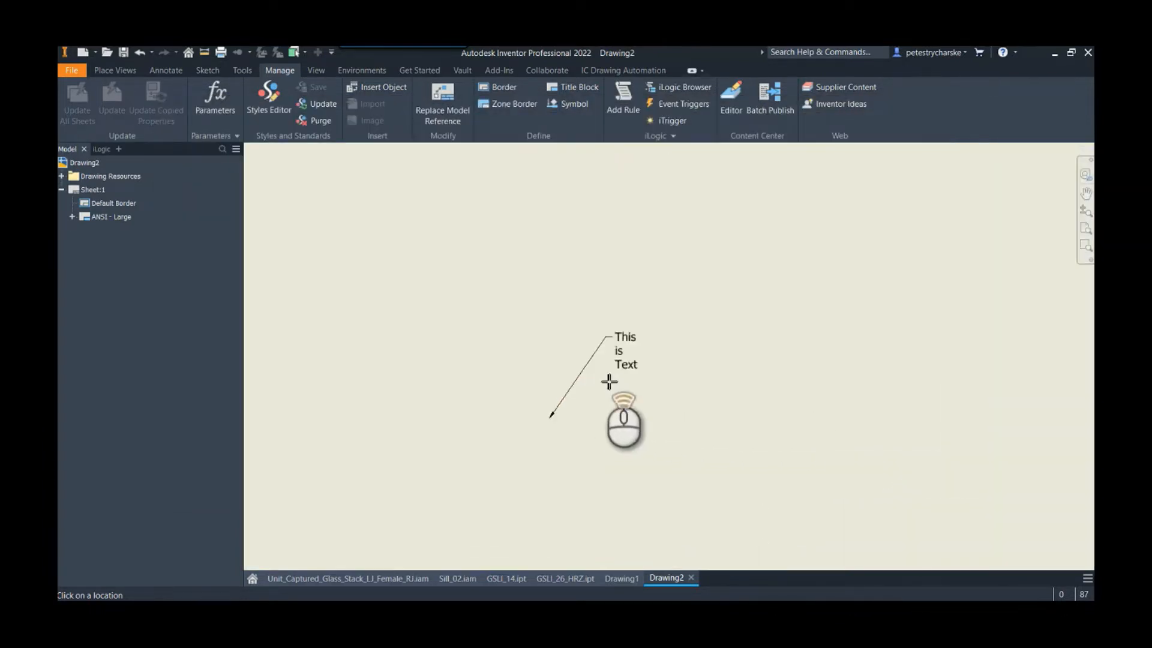
pyautogui.click(609, 360)
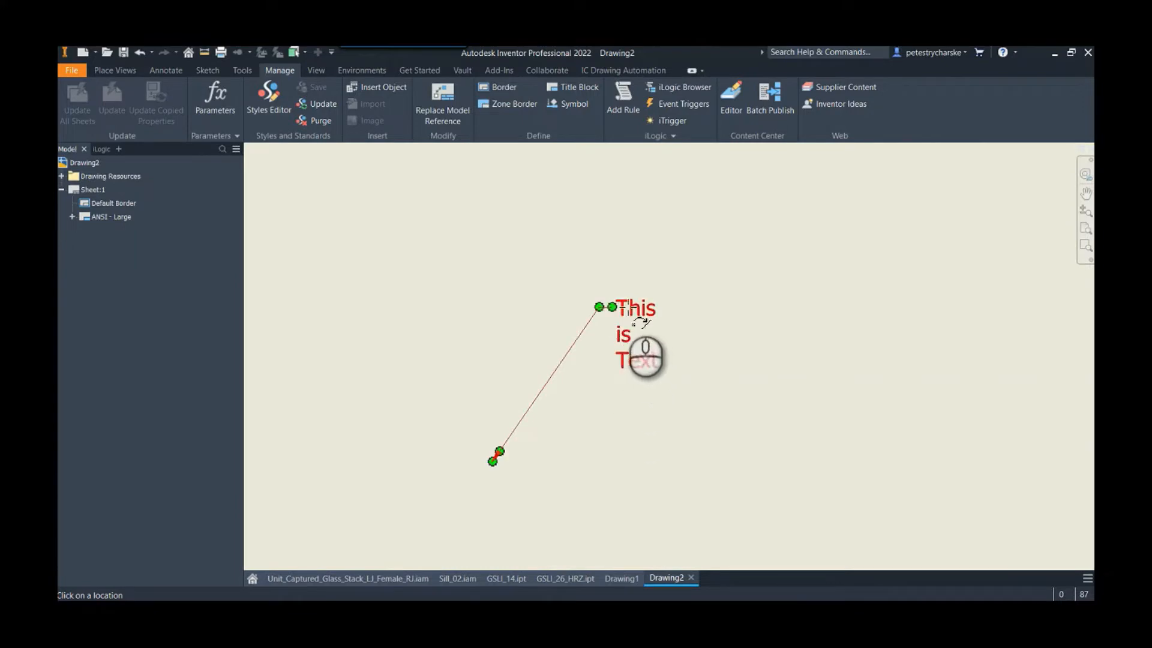
pyautogui.click(614, 391)
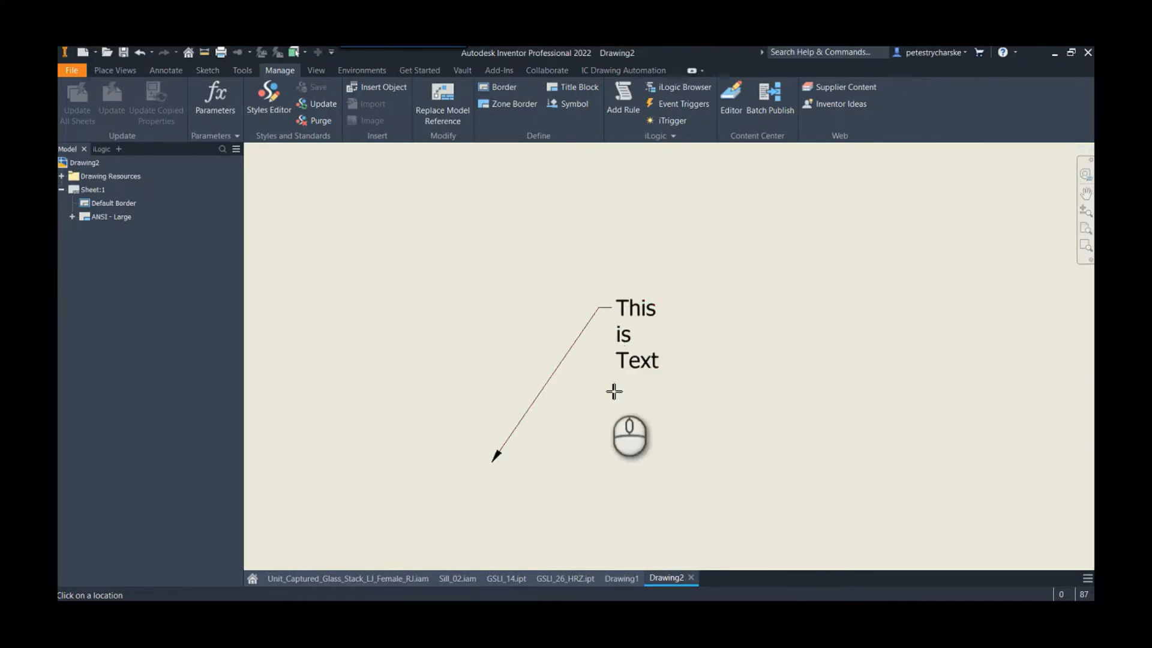
pyautogui.moveTo(613, 411)
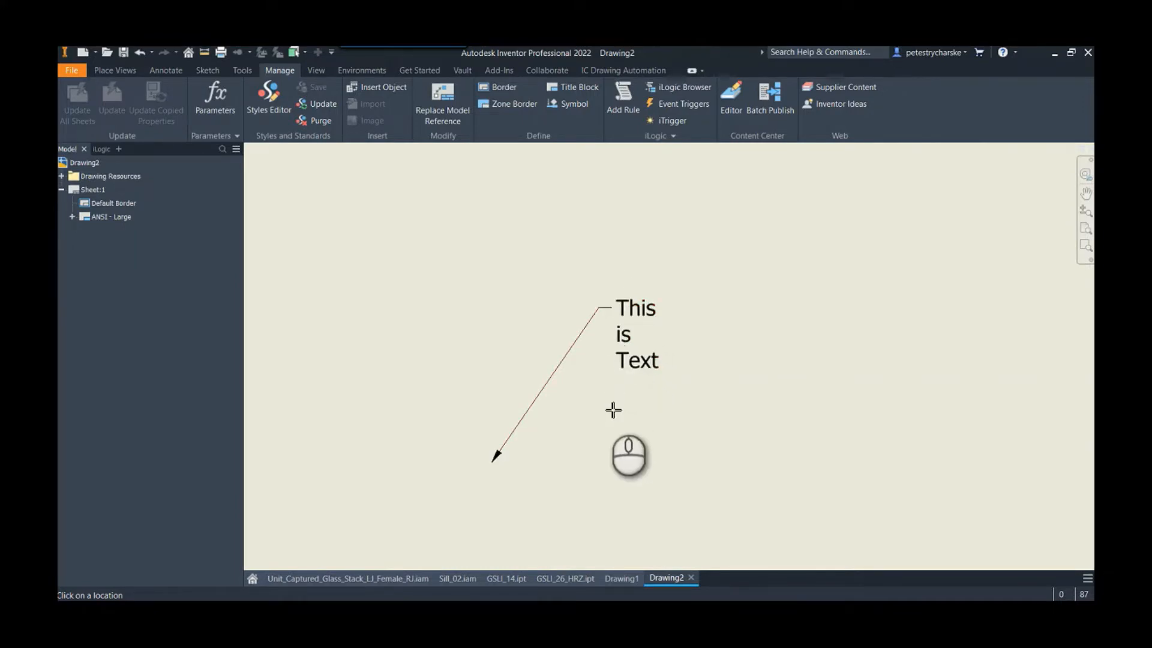
pyautogui.click(636, 334)
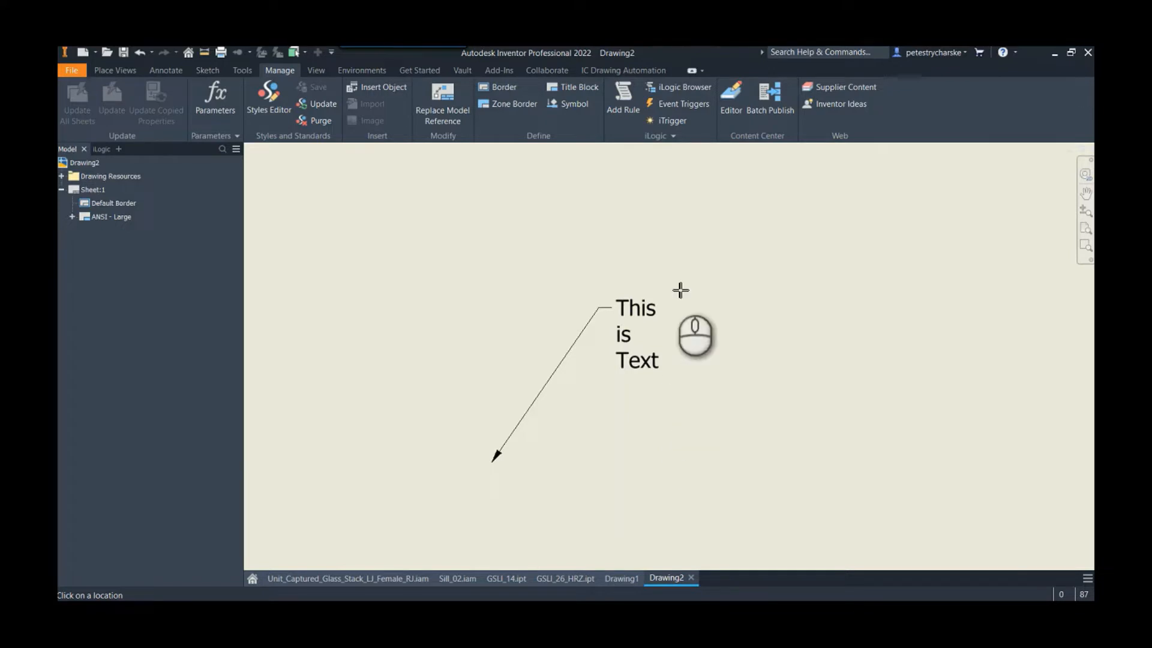
pyautogui.click(636, 335)
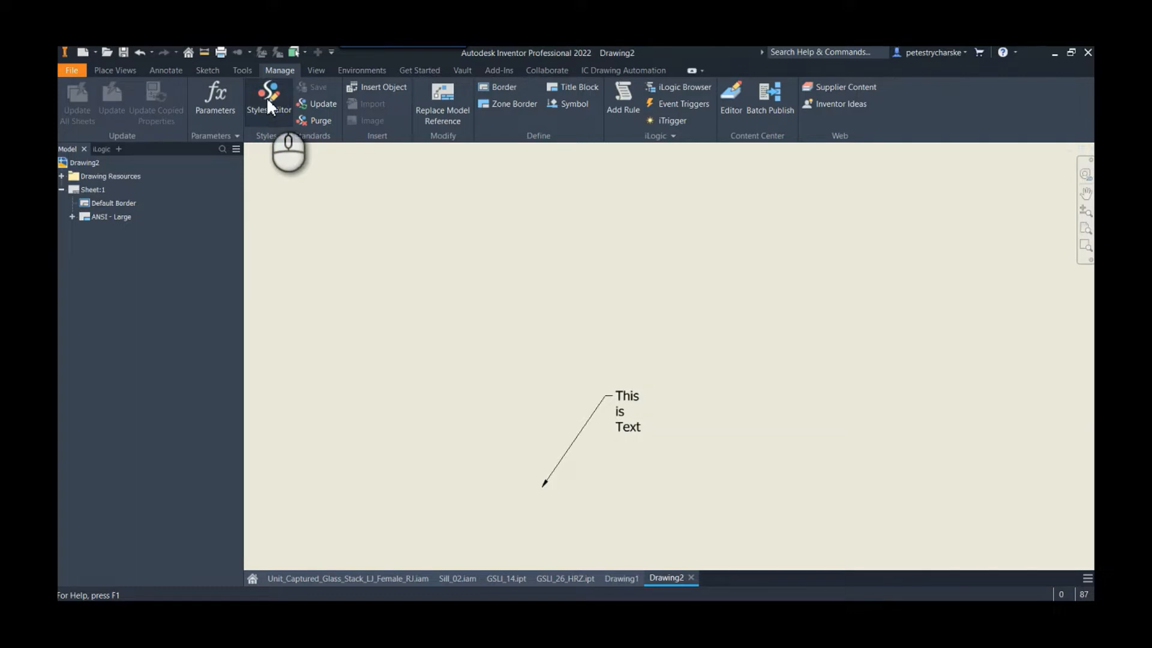
# In the Styles Editor, copy Note Text (ANSI) to a new text style Centered_Text with center and middle justification
pyautogui.click(258, 100)
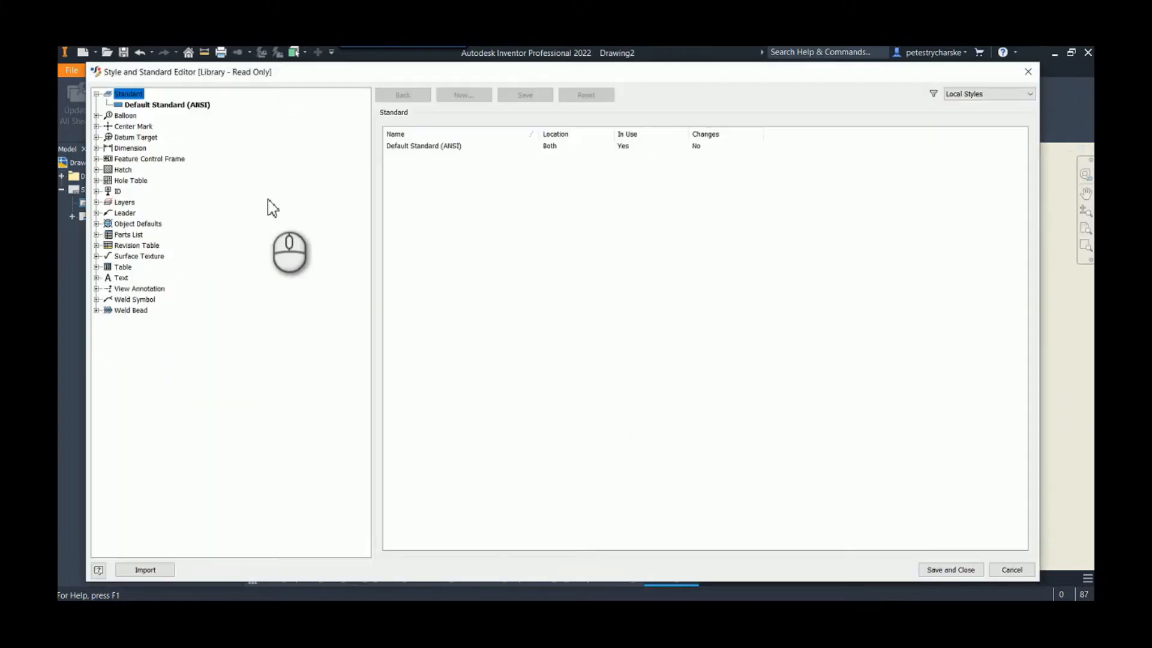
pyautogui.click(100, 277)
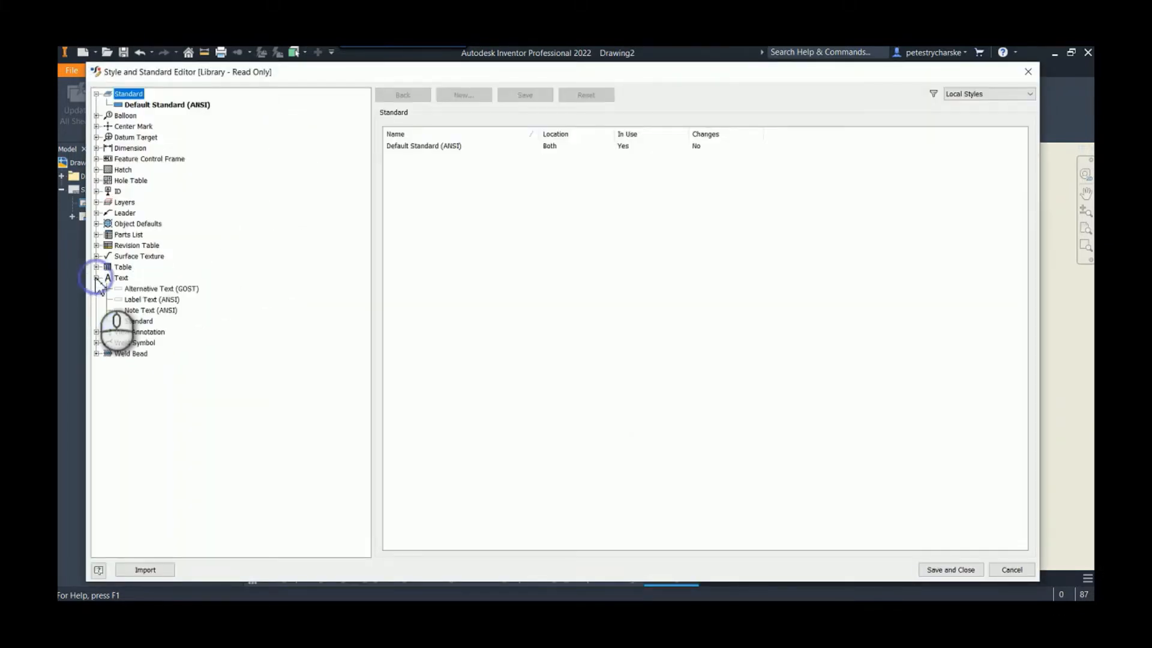
pyautogui.click(150, 310)
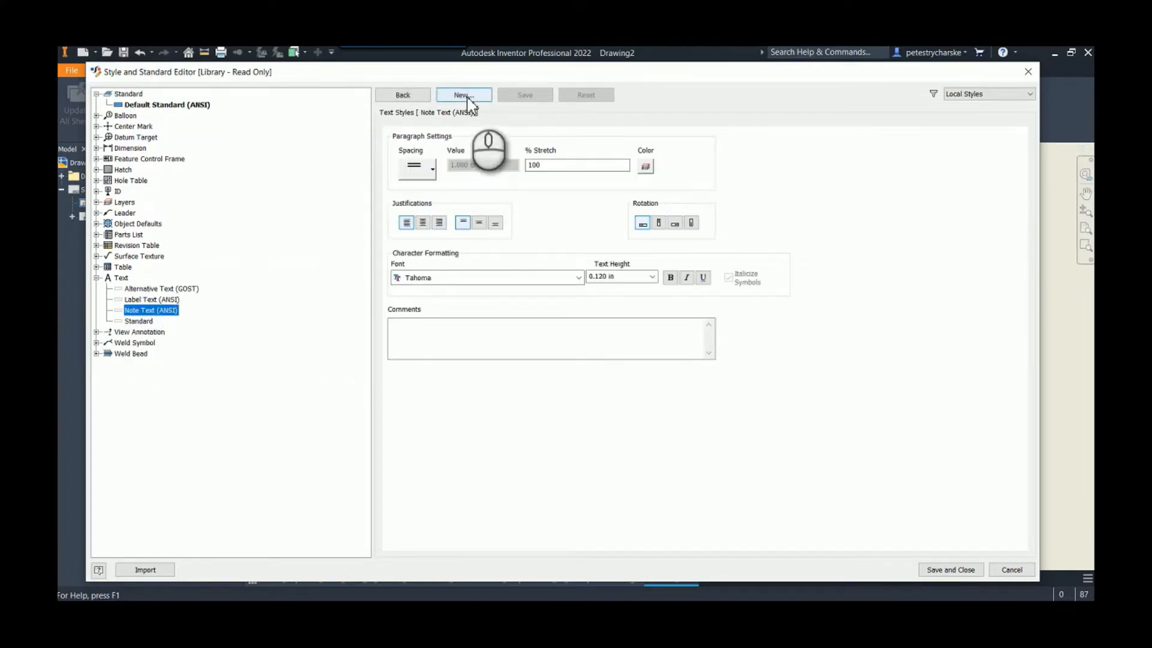
pyautogui.click(463, 95)
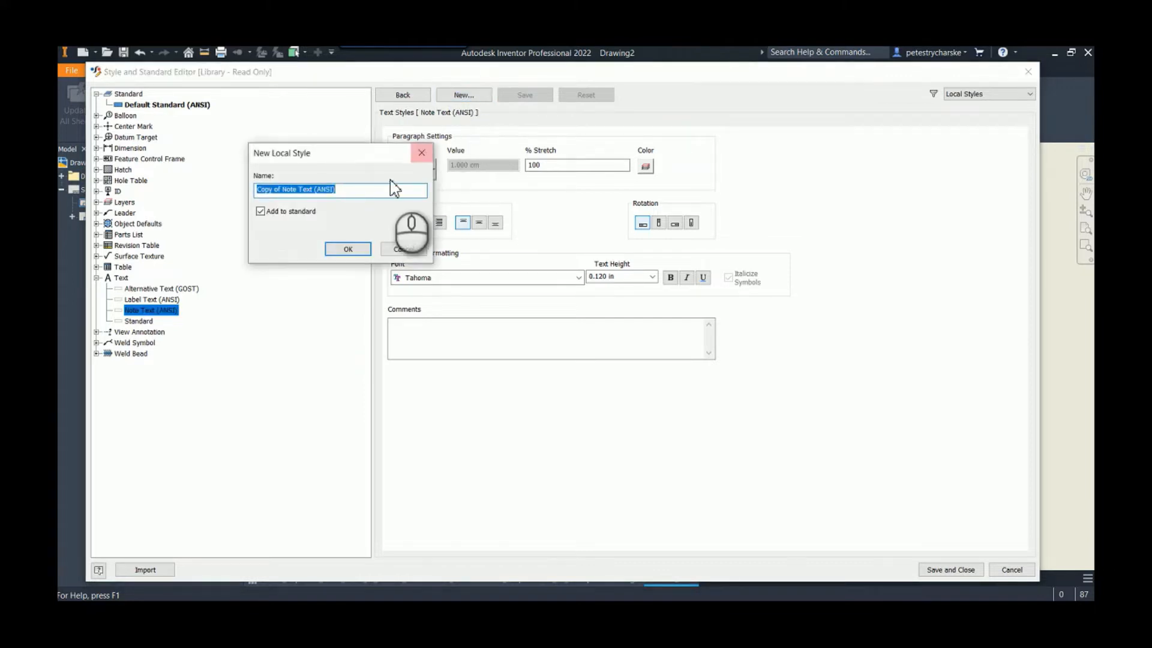
pyautogui.write('Cent')
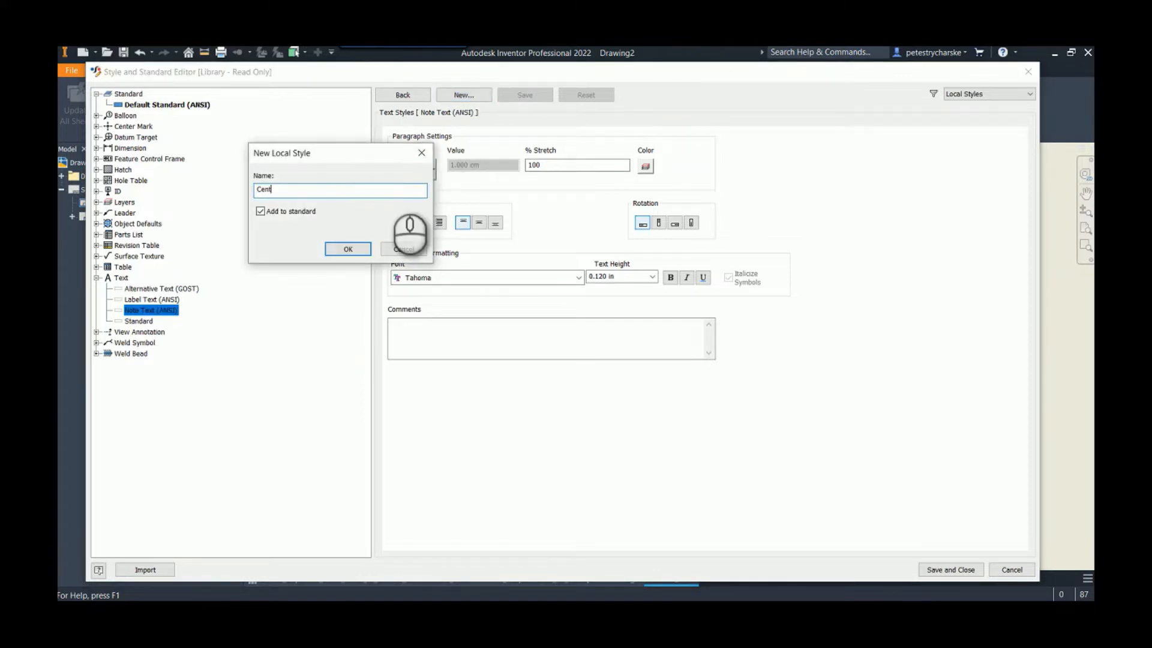
pyautogui.write('ered_Text')
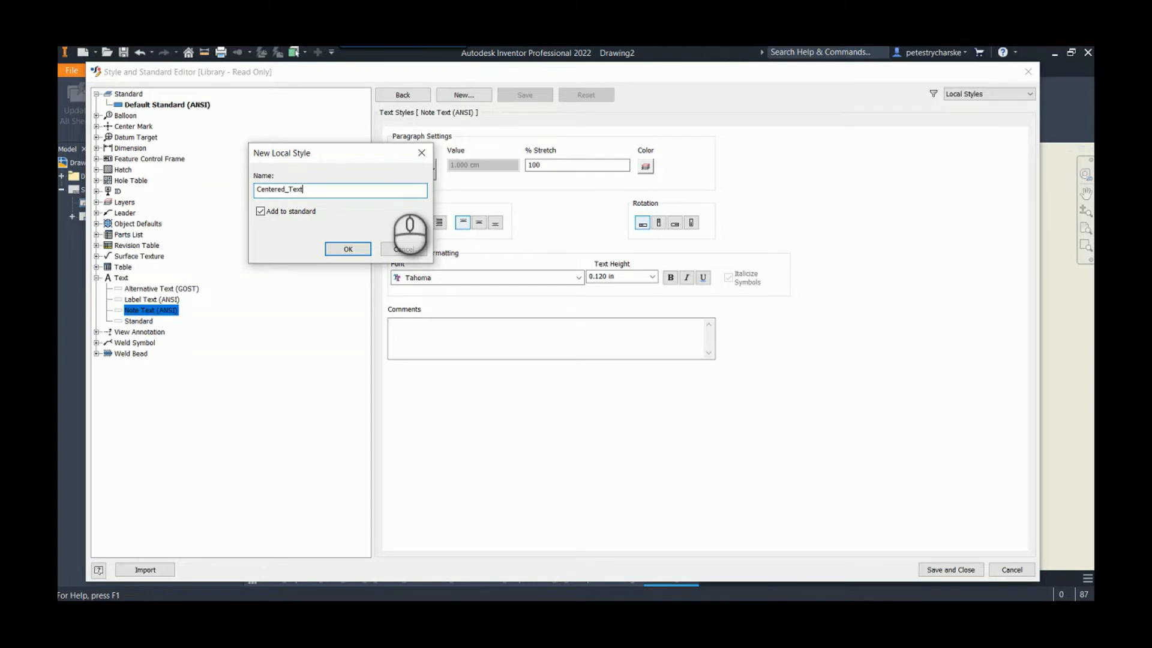
pyautogui.click(348, 249)
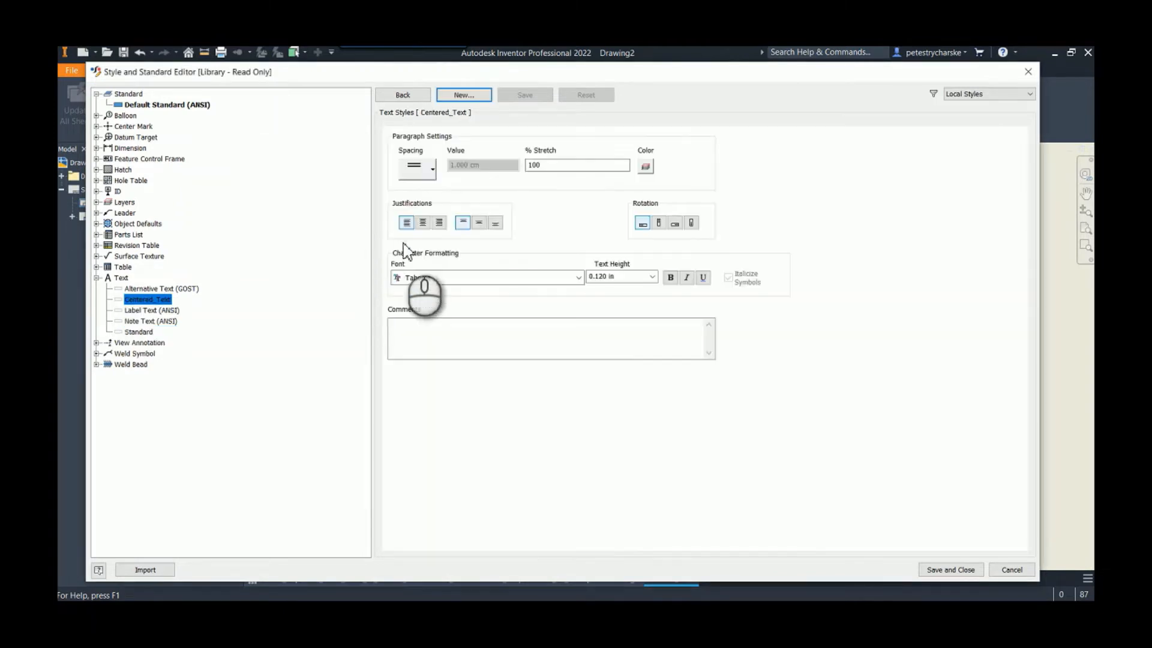
pyautogui.click(462, 222)
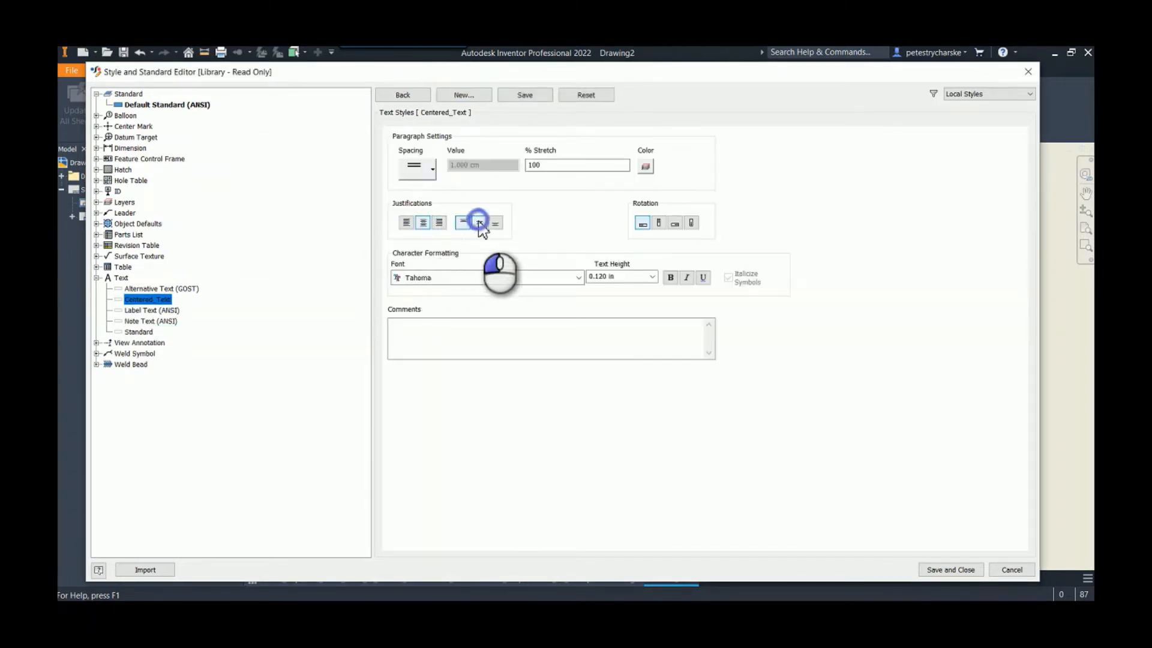
pyautogui.click(479, 222)
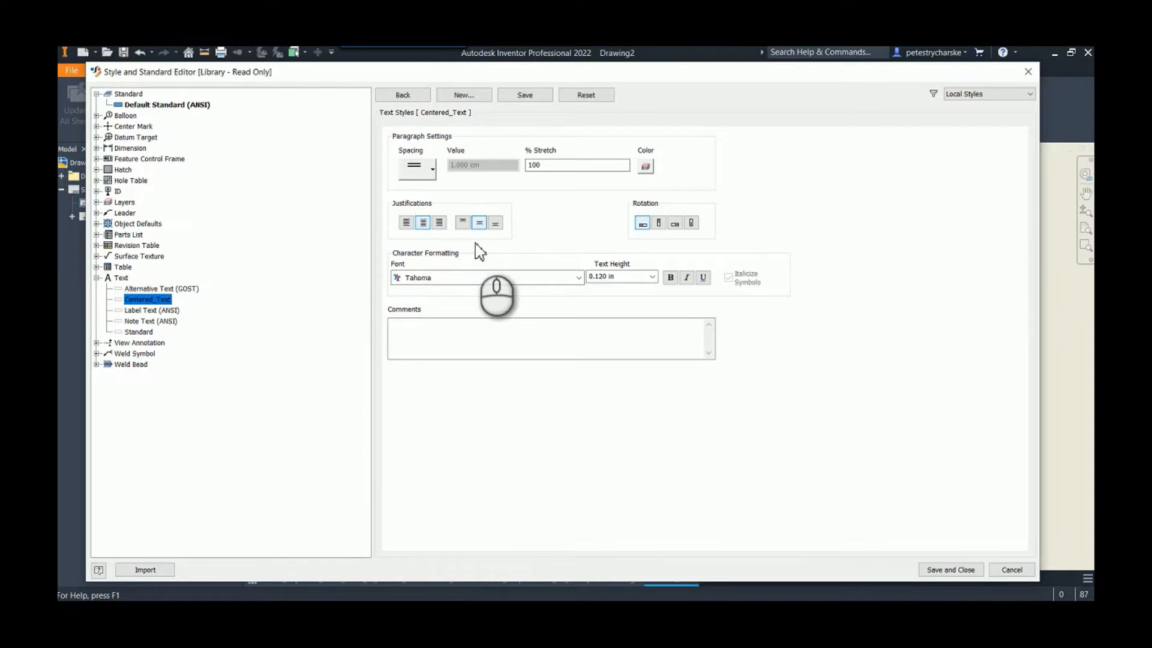
pyautogui.moveTo(477, 238)
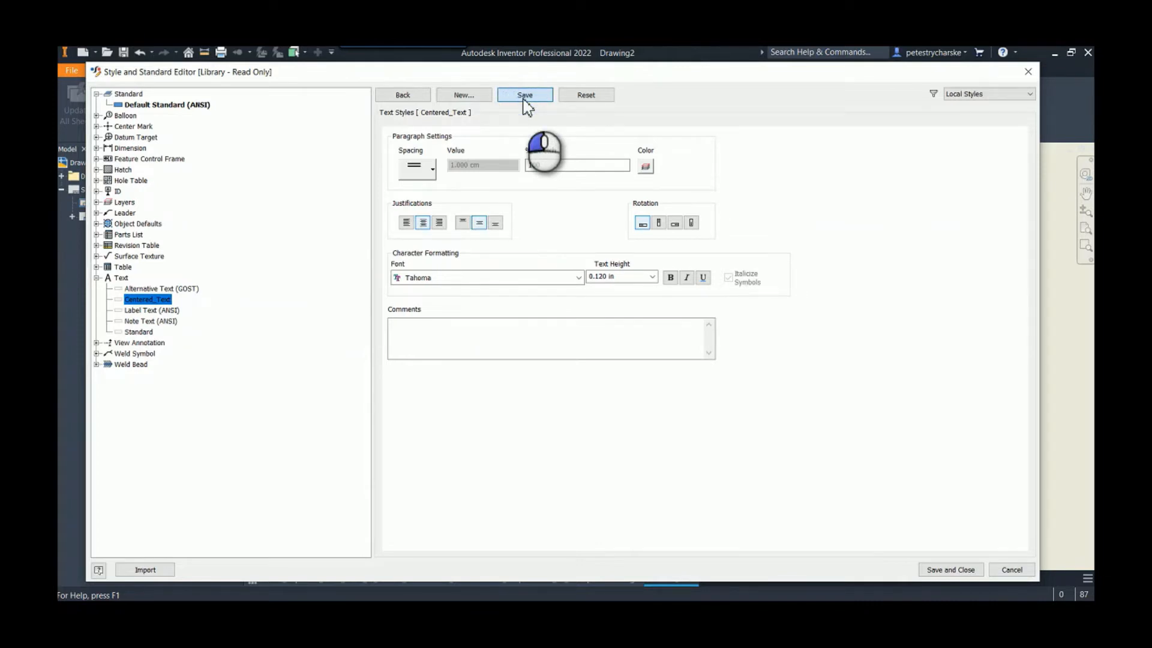
# Save Centered_Text, then filter Object Defaults (ANSI) to leader objects, keeping Leader Text on Default (ANSI)
pyautogui.click(524, 94)
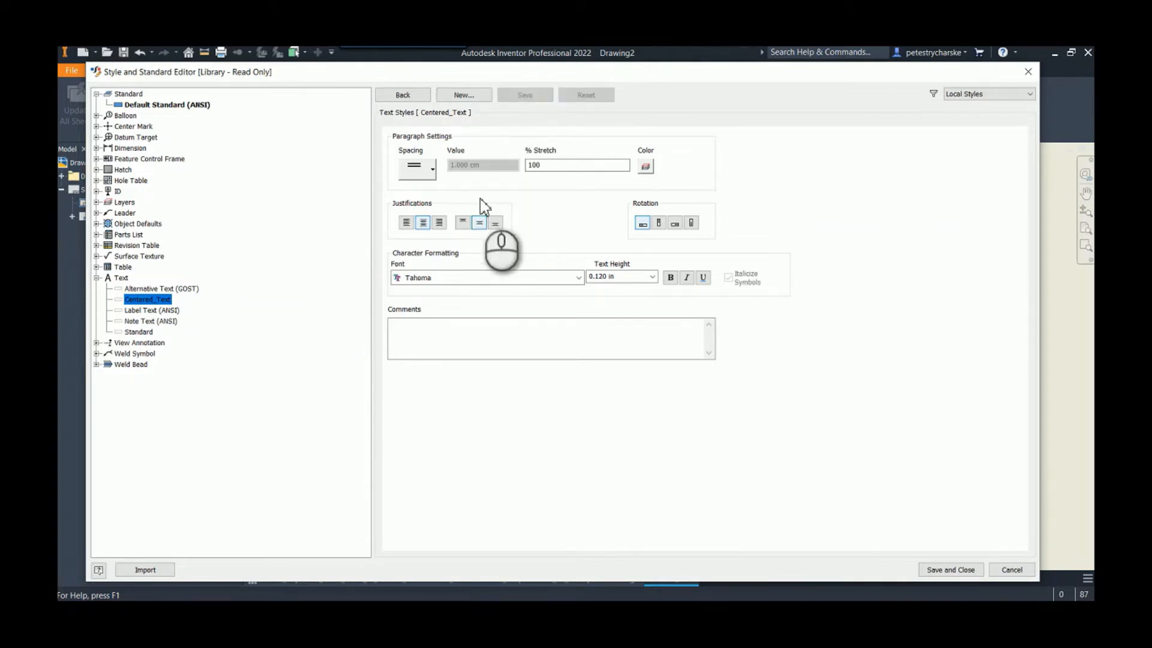
pyautogui.moveTo(160, 287)
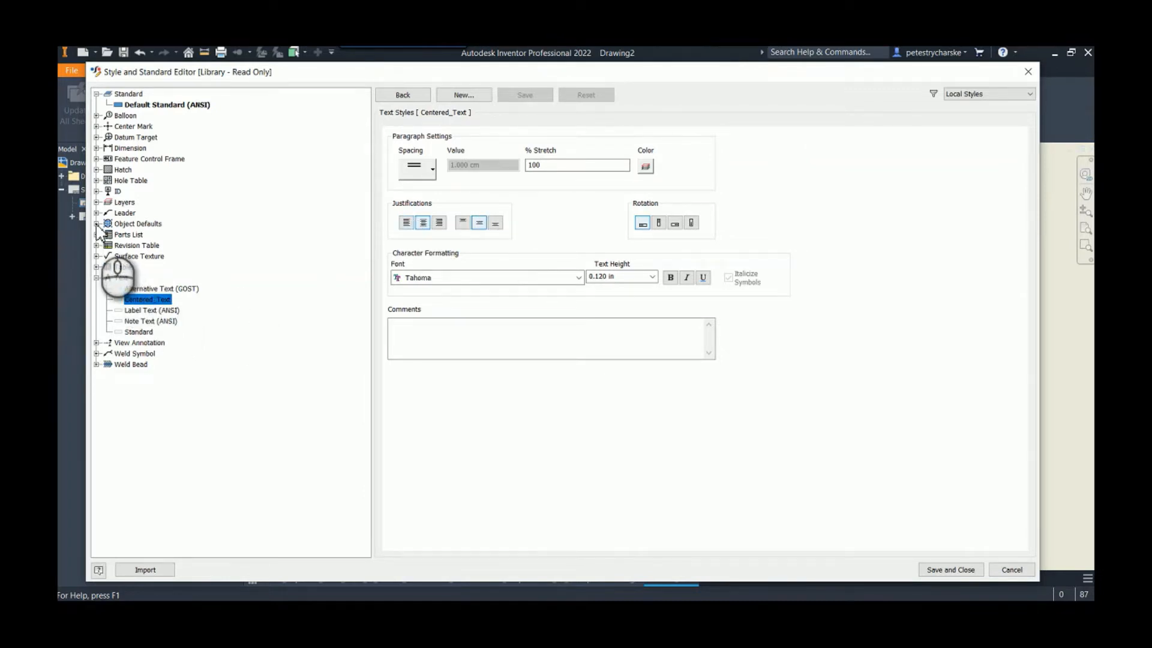
pyautogui.click(97, 223)
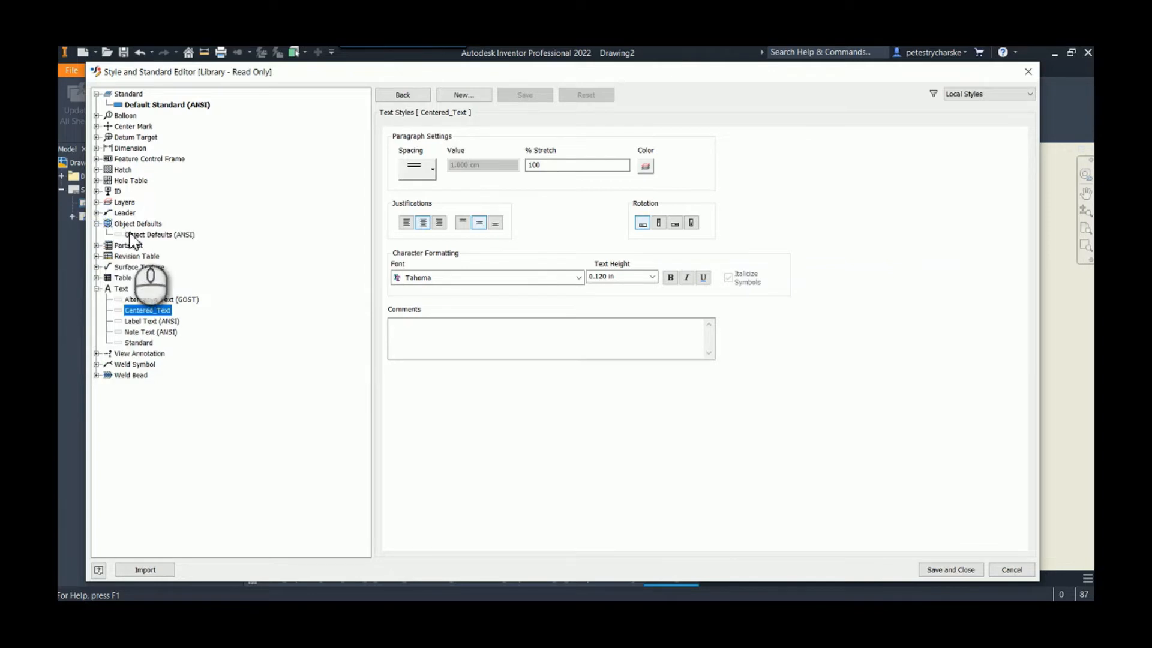
pyautogui.click(160, 234)
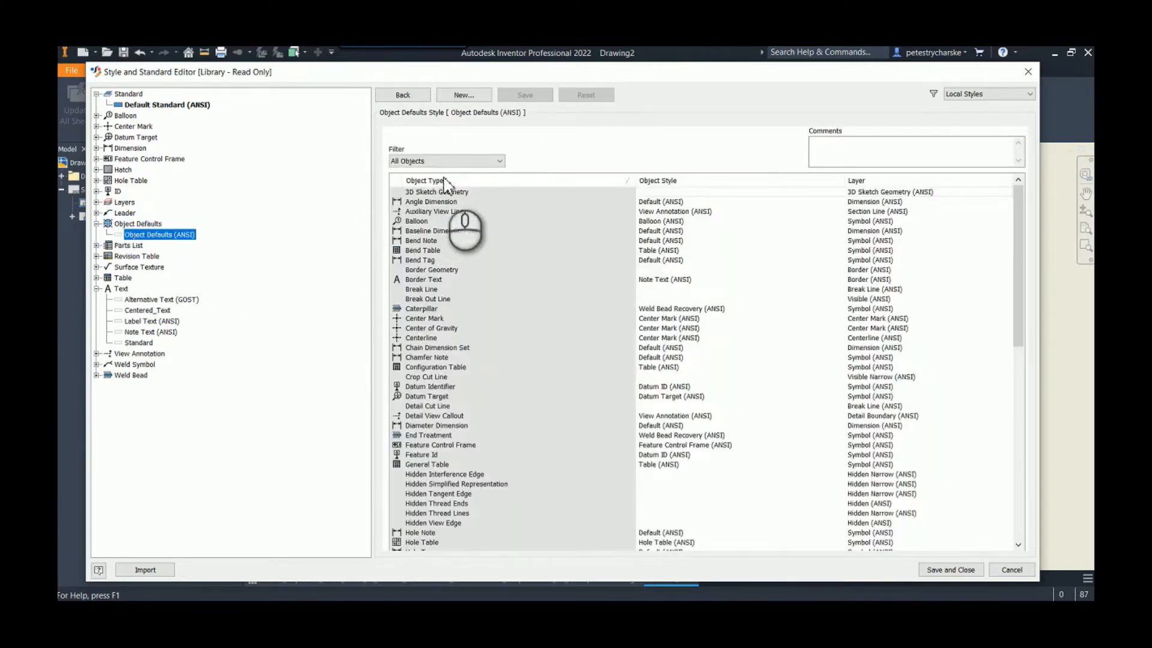
pyautogui.click(499, 161)
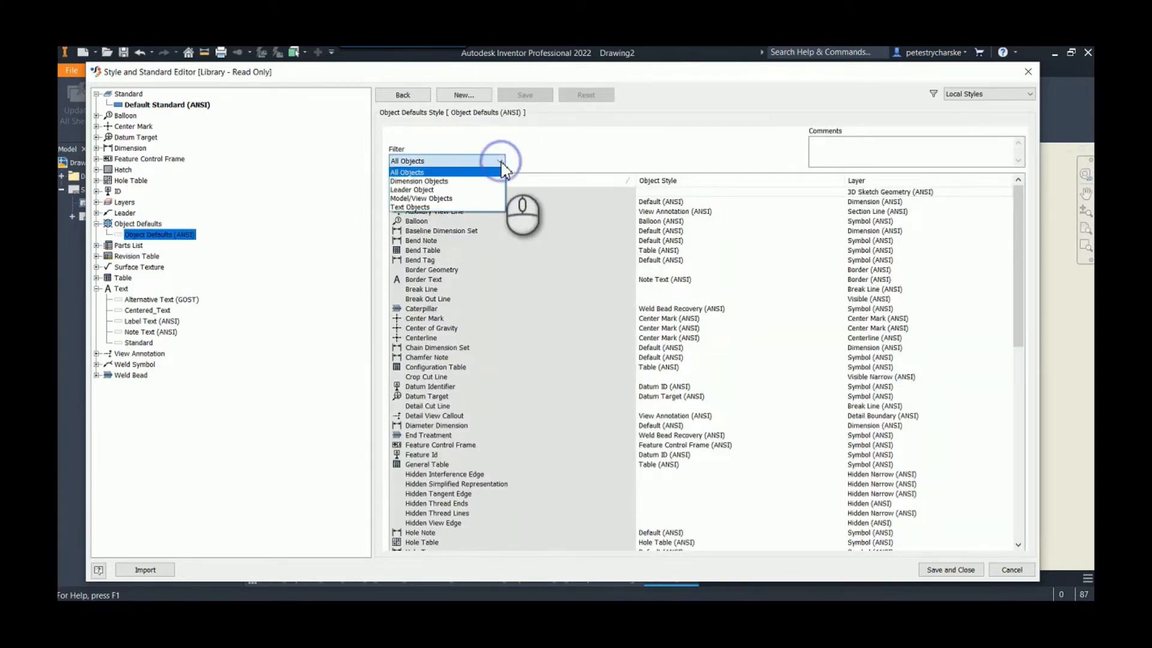
pyautogui.moveTo(478, 198)
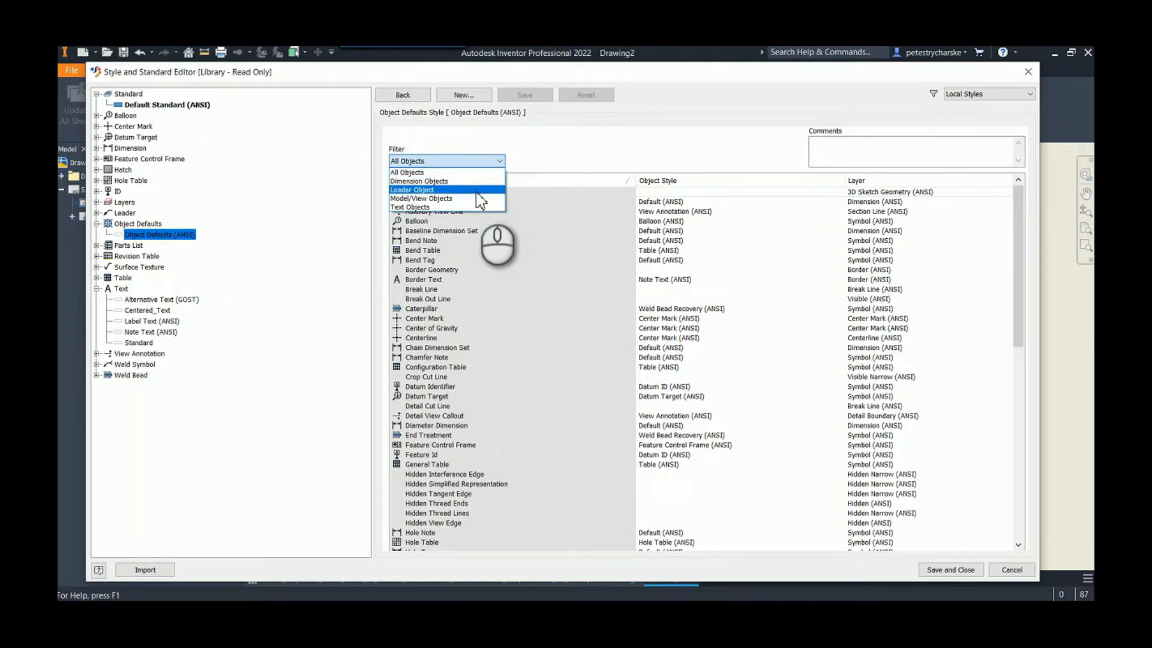
pyautogui.click(411, 190)
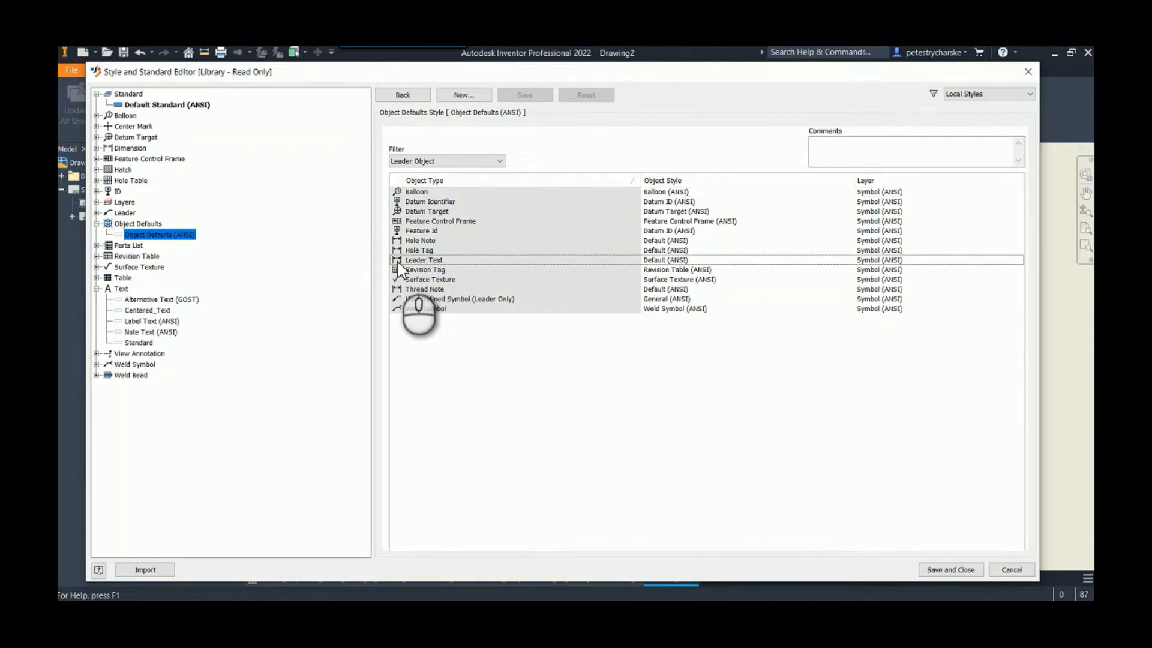
pyautogui.moveTo(705, 305)
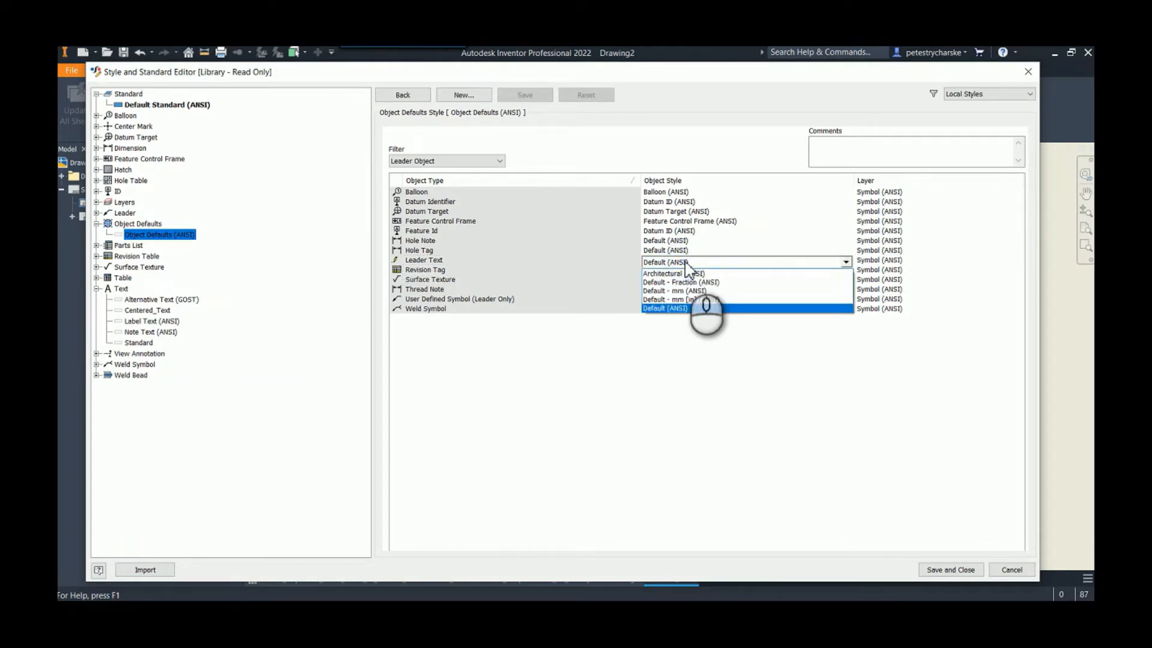
pyautogui.click(664, 309)
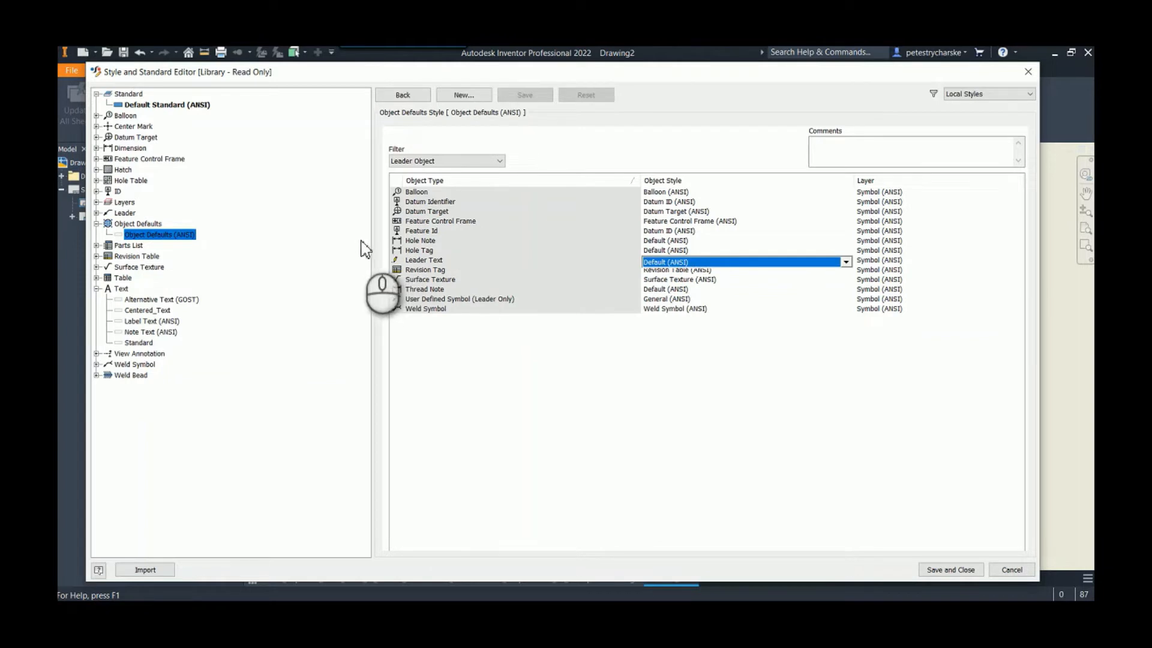
pyautogui.moveTo(118, 198)
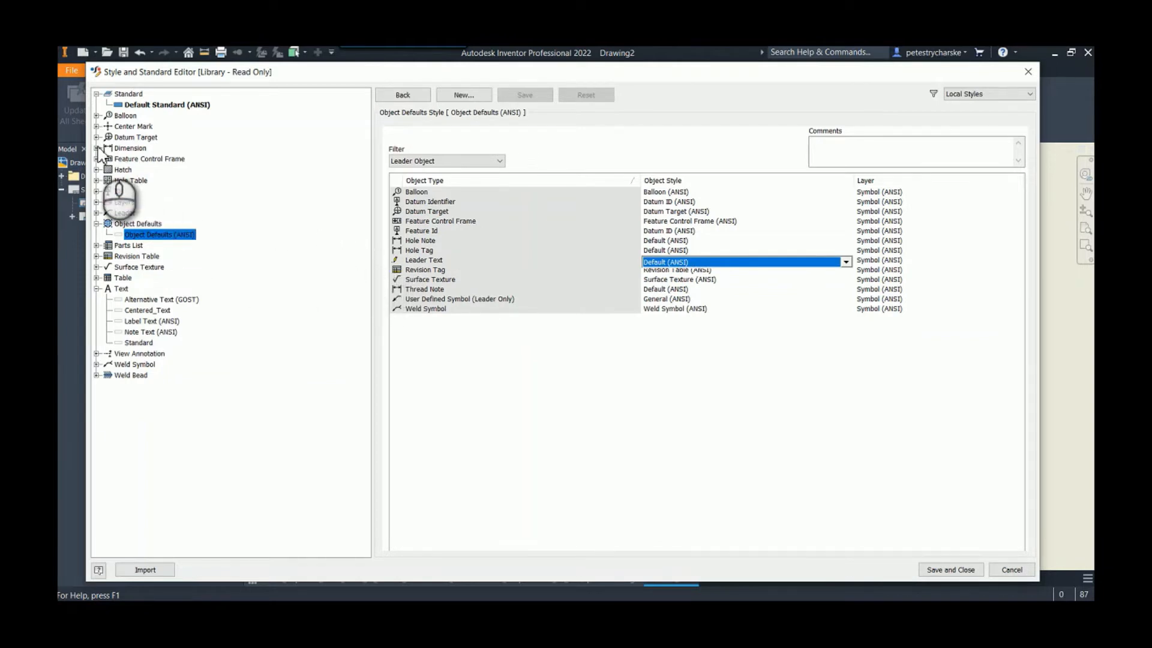
# Start a new dimension style copied from Default (ANSI) and name it Centered_Leader_Text
pyautogui.click(146, 202)
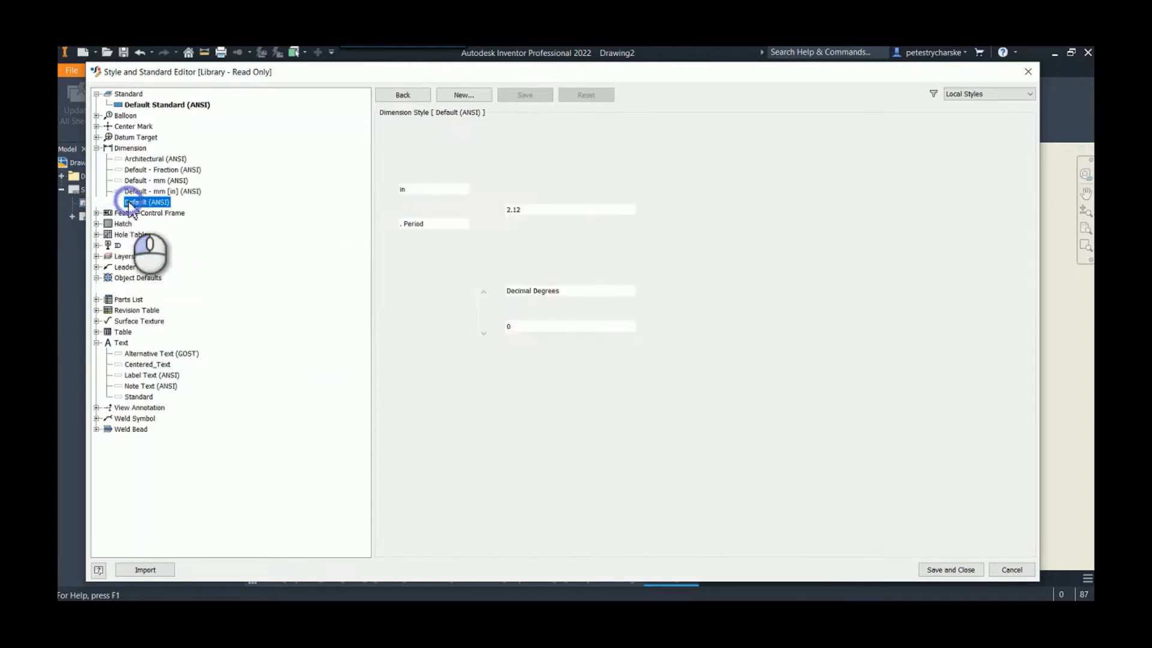
pyautogui.click(146, 201)
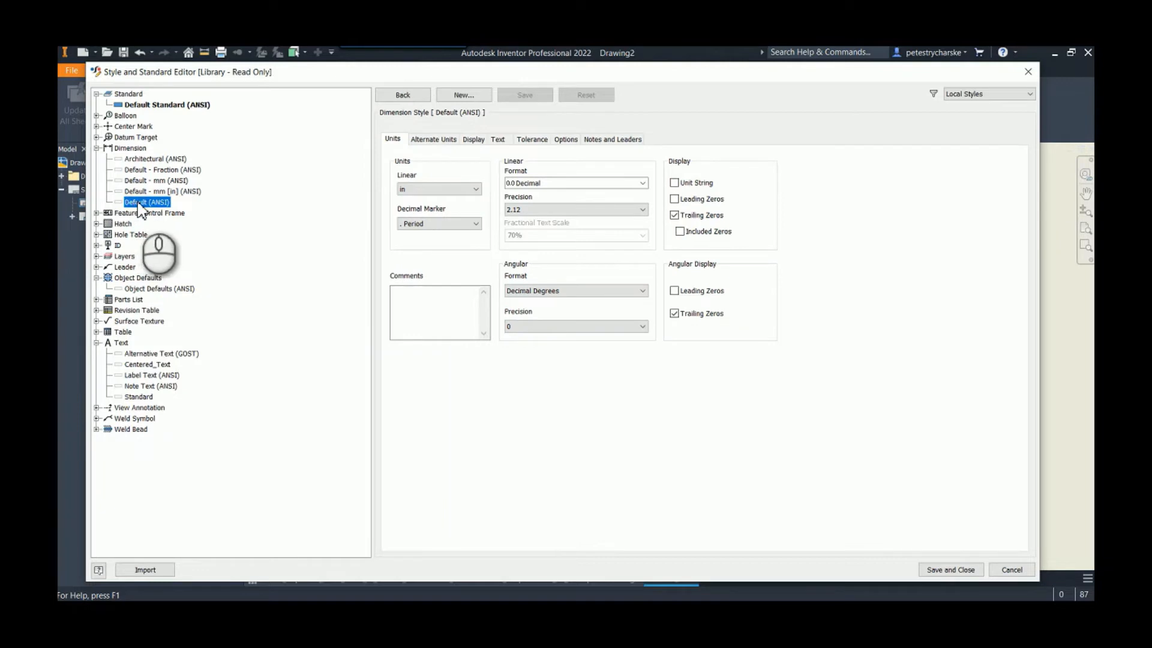
pyautogui.click(463, 95)
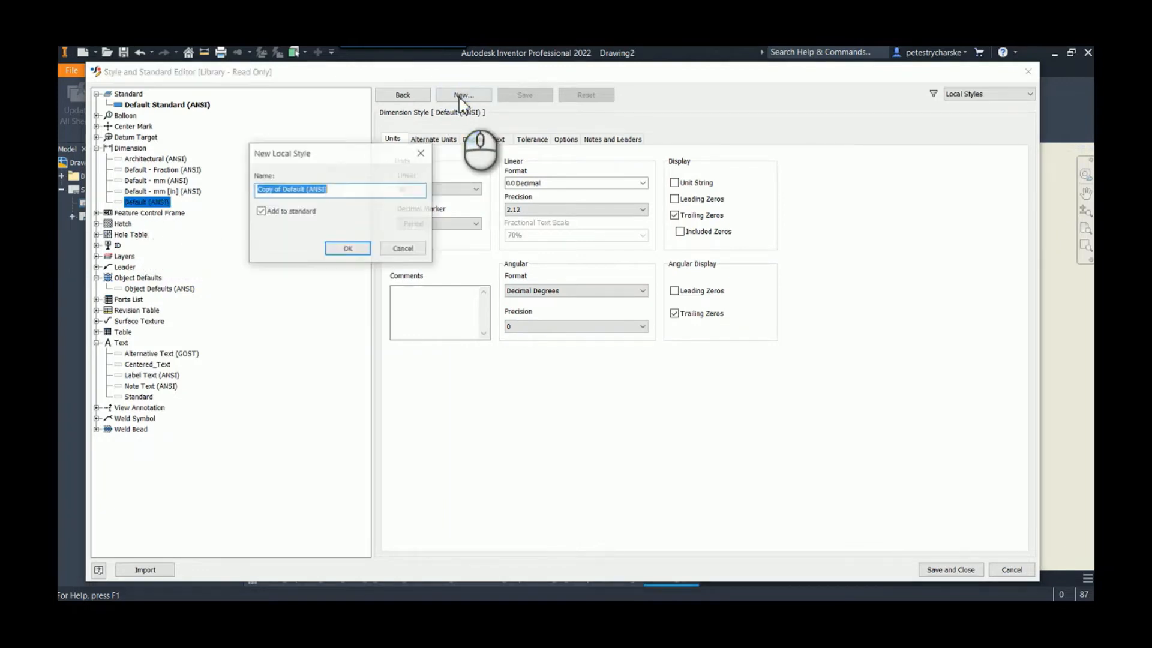
pyautogui.write('c')
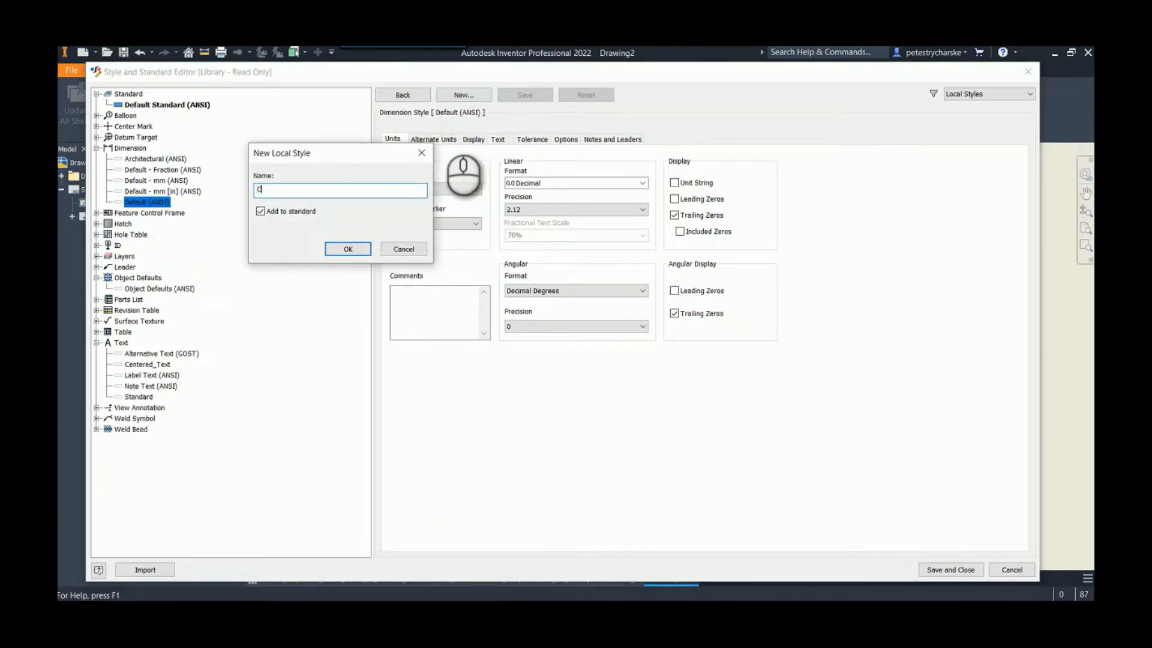
pyautogui.write('Centered_')
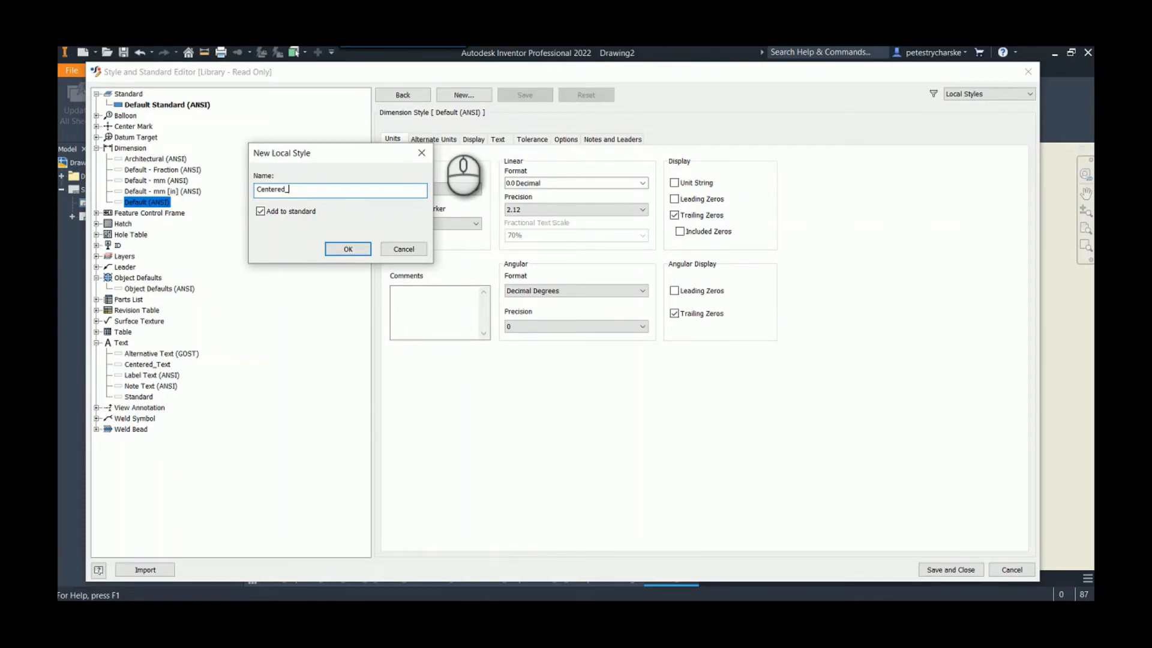
pyautogui.write('Leade')
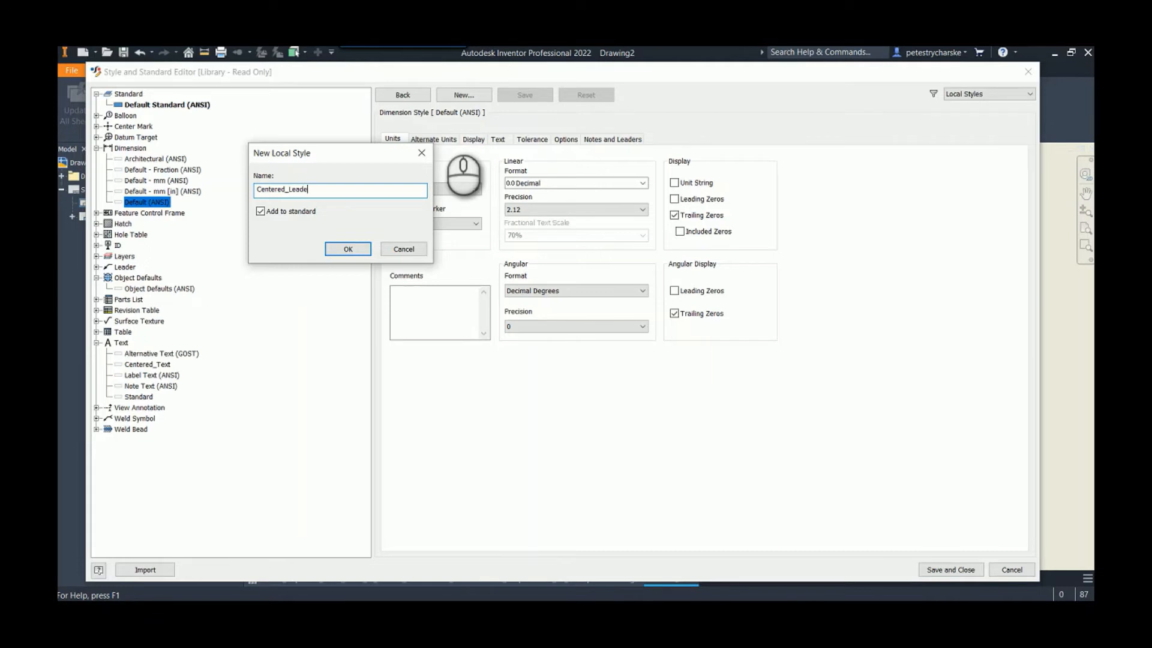
pyautogui.write('r_Text')
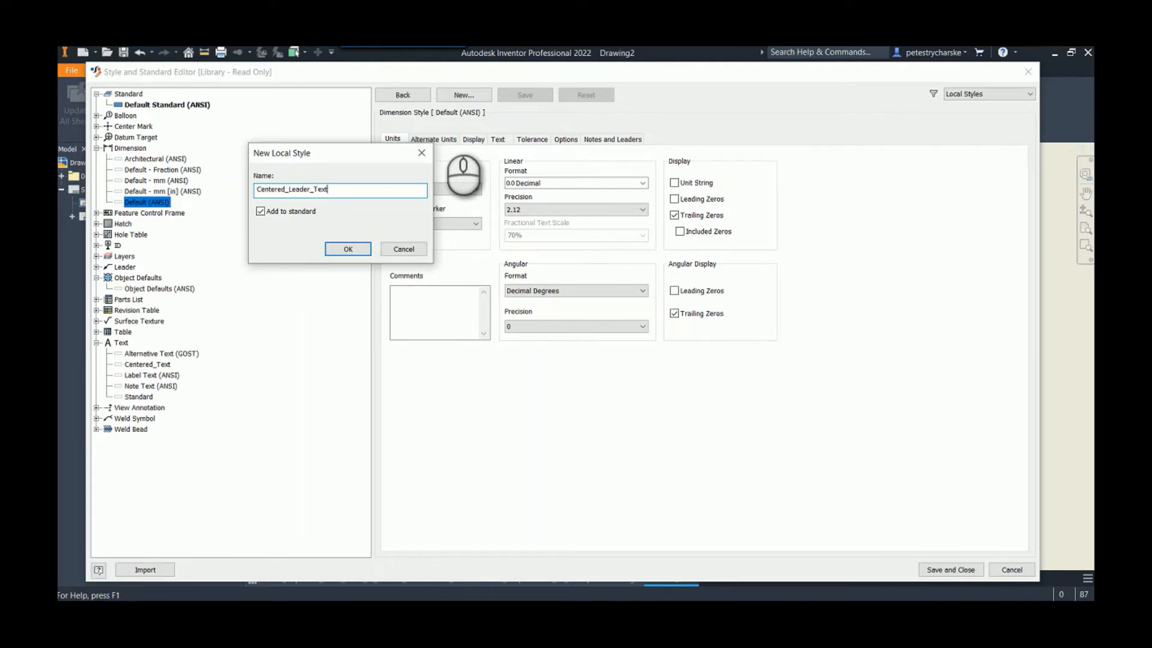
# Create Centered_Leader_Text and set Centered_Text as its primary and tolerance text style
pyautogui.click(348, 249)
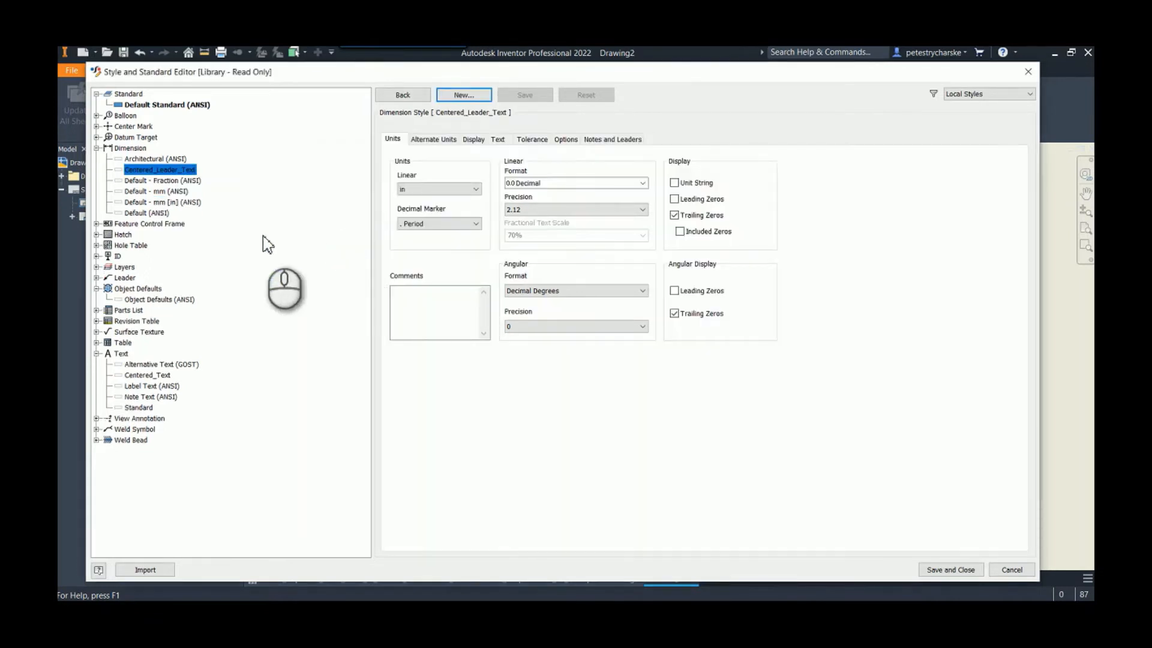
pyautogui.moveTo(498, 139)
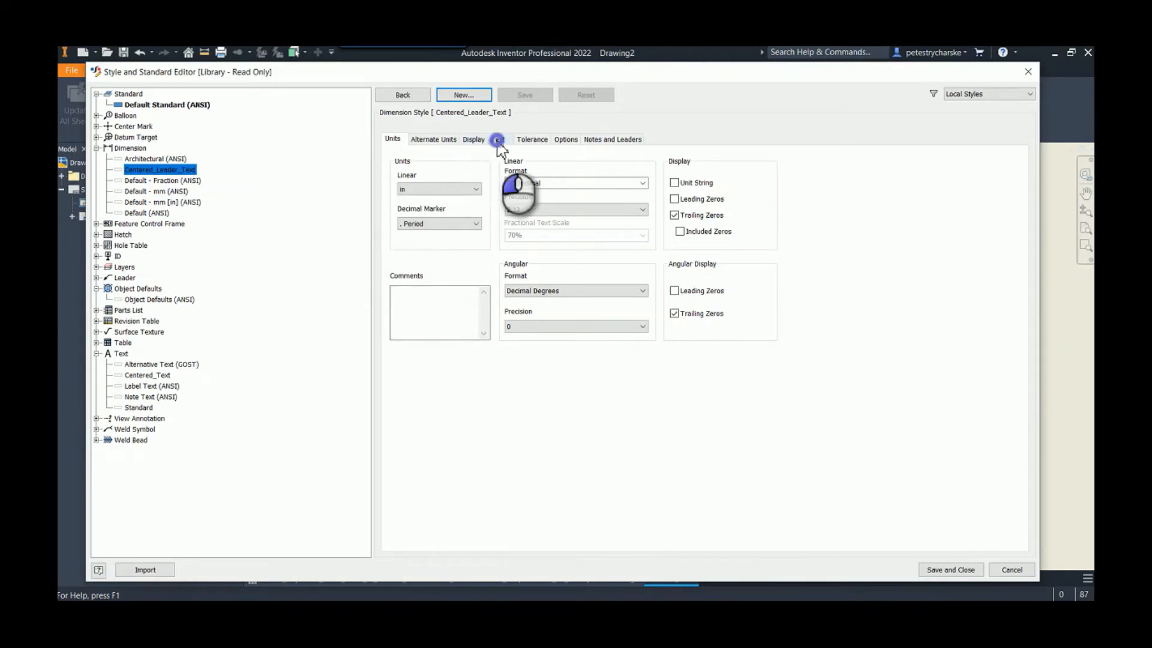
pyautogui.click(497, 139)
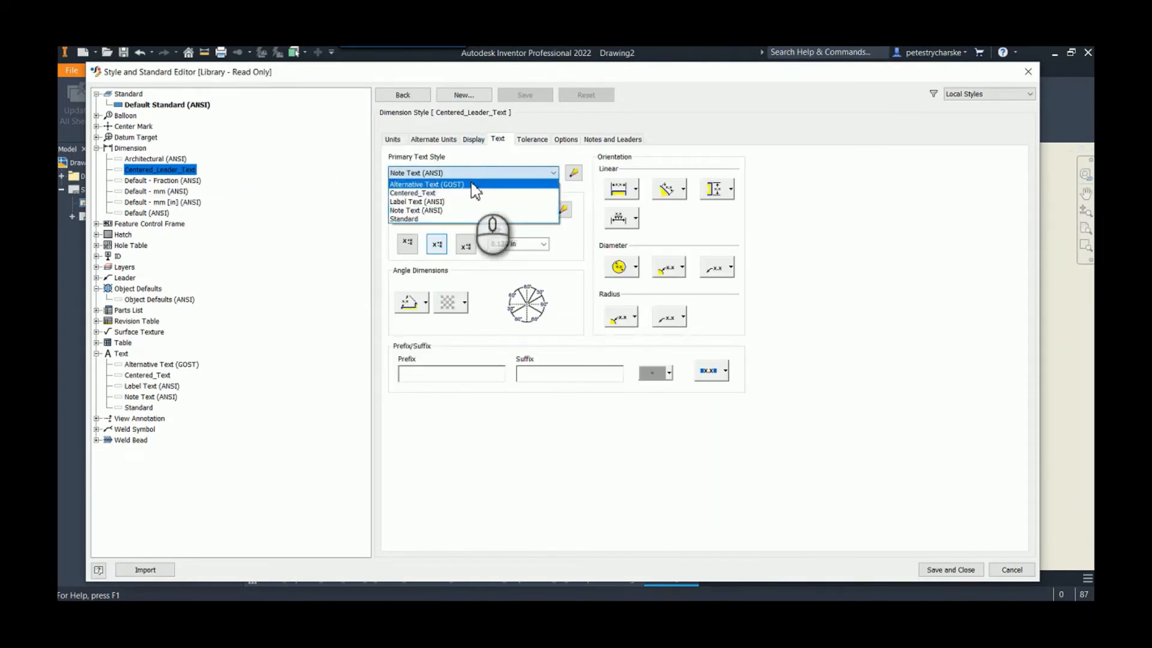
pyautogui.click(412, 192)
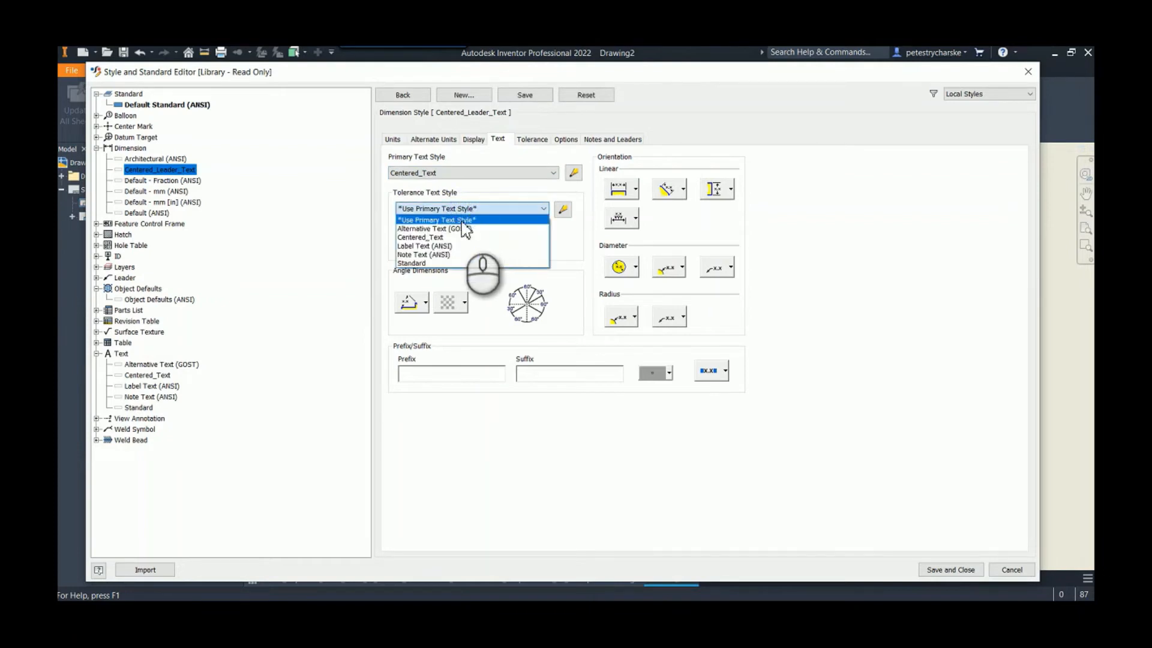
pyautogui.click(420, 237)
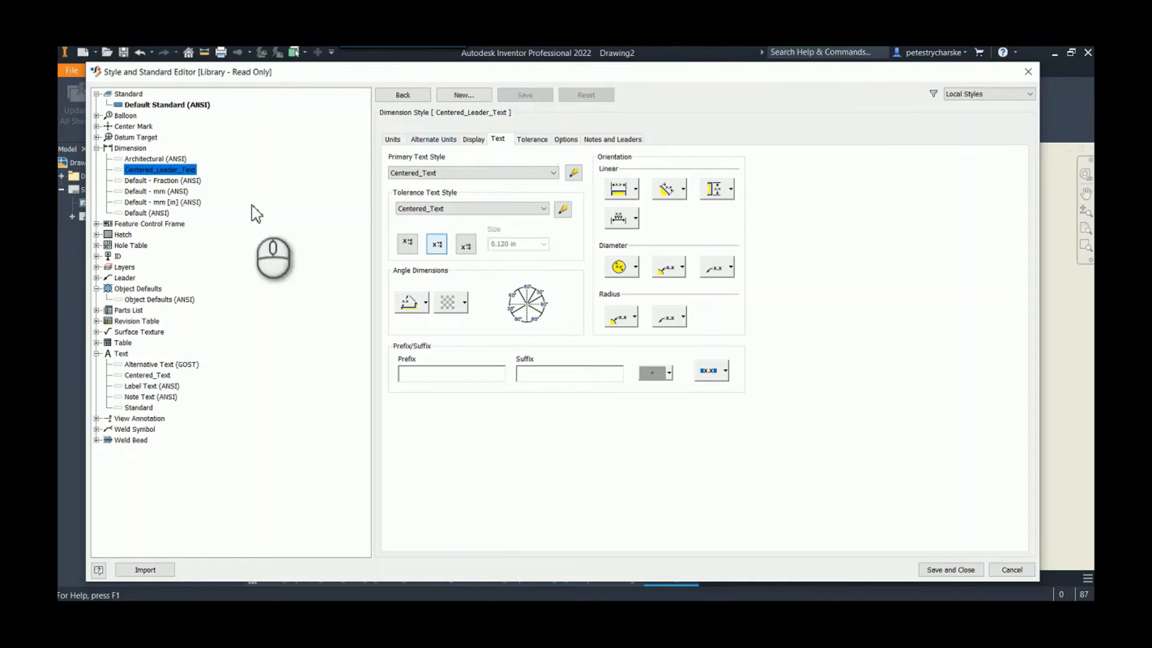
# In Object Defaults (ANSI), assign Centered_Leader_Text to Leader Text, then save and close the editor
pyautogui.click(160, 299)
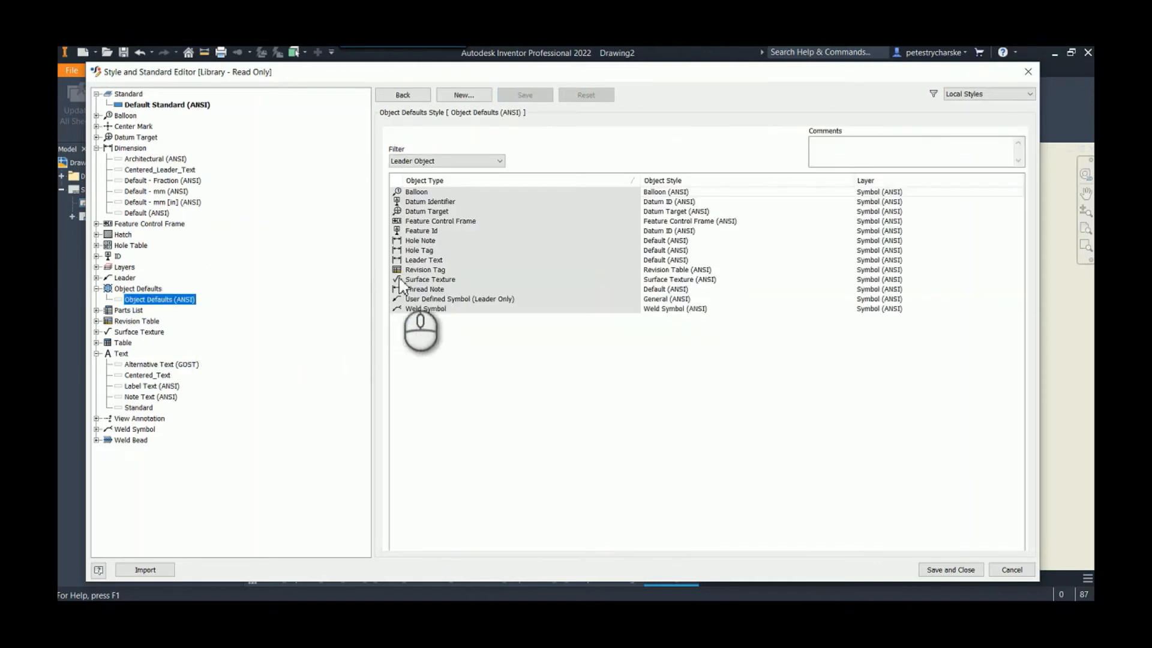
pyautogui.click(735, 259)
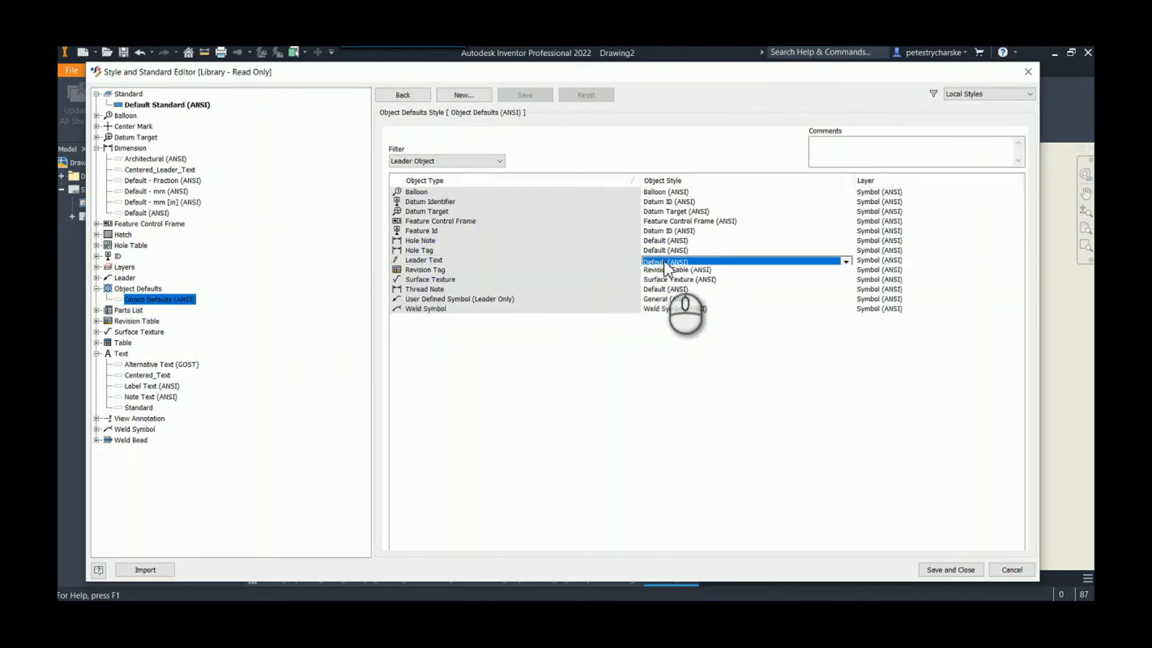
pyautogui.click(678, 270)
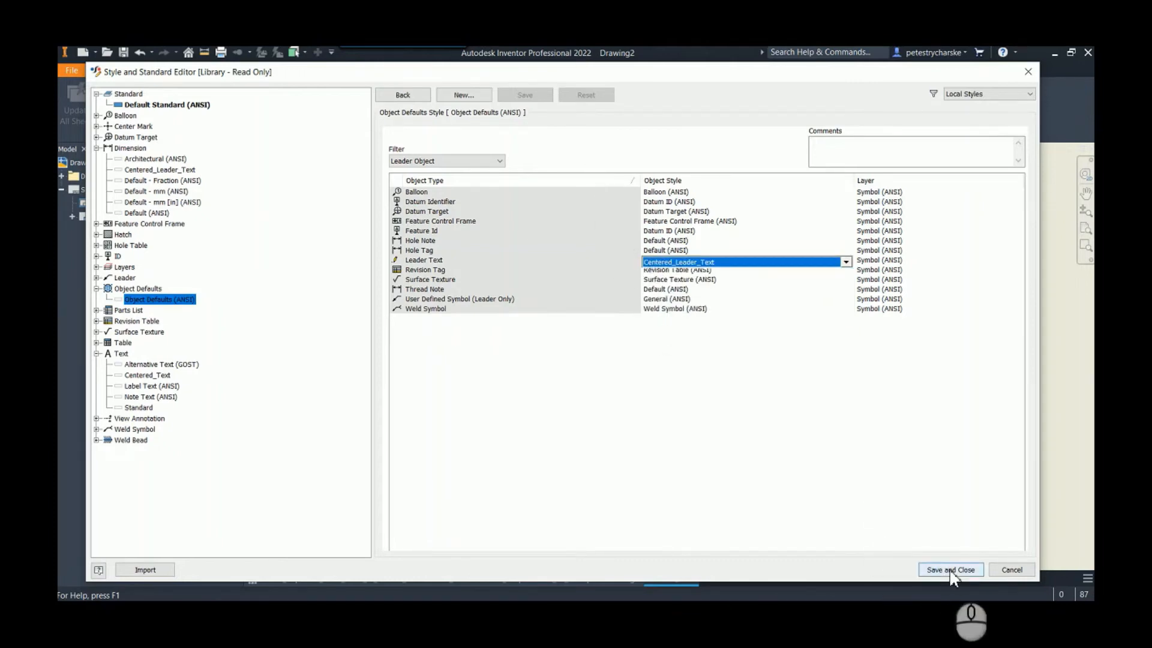
pyautogui.click(950, 569)
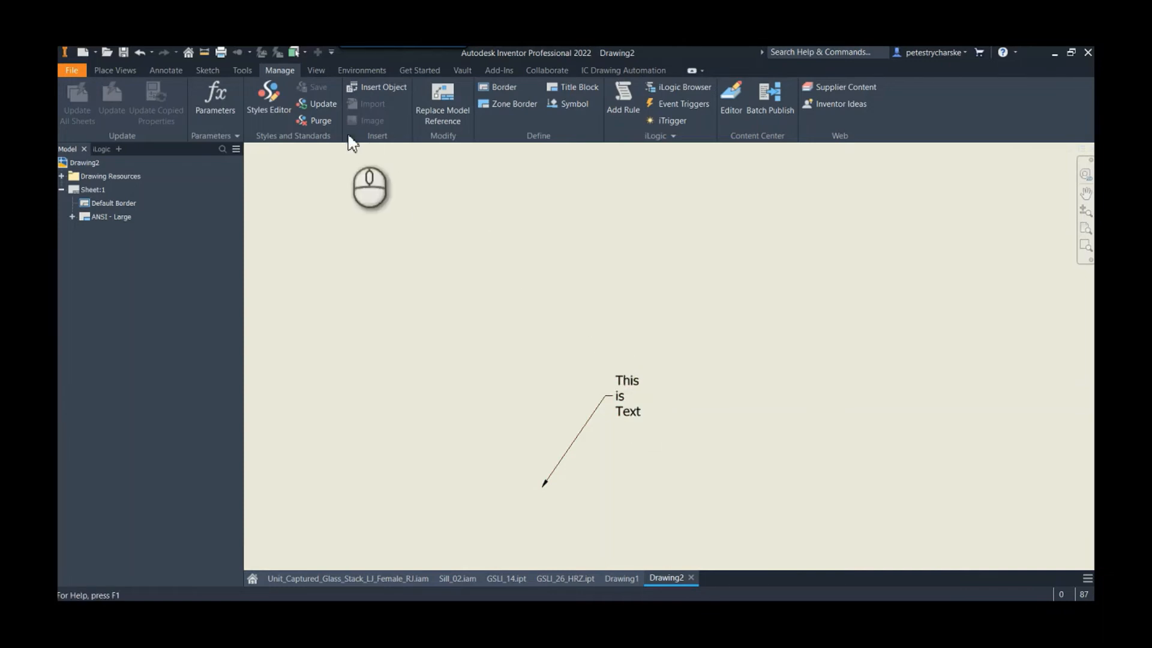
# Place a second leader note reading 'This is Centered Text' above the first note
pyautogui.rightClick(640, 331)
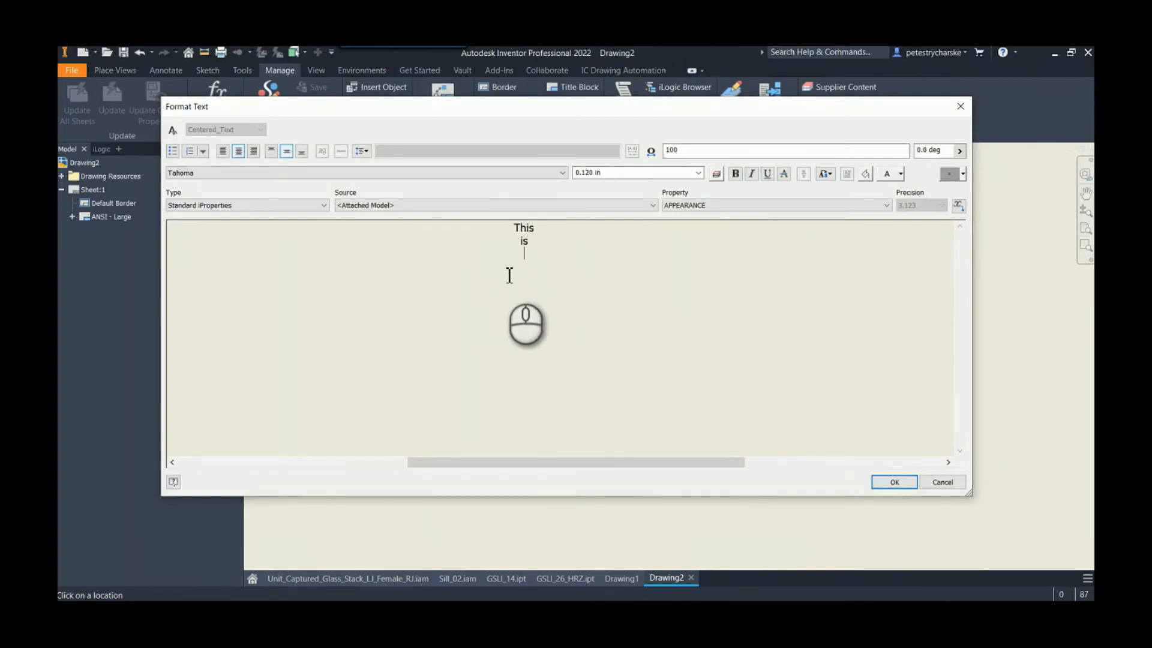
pyautogui.write('Centered Te')
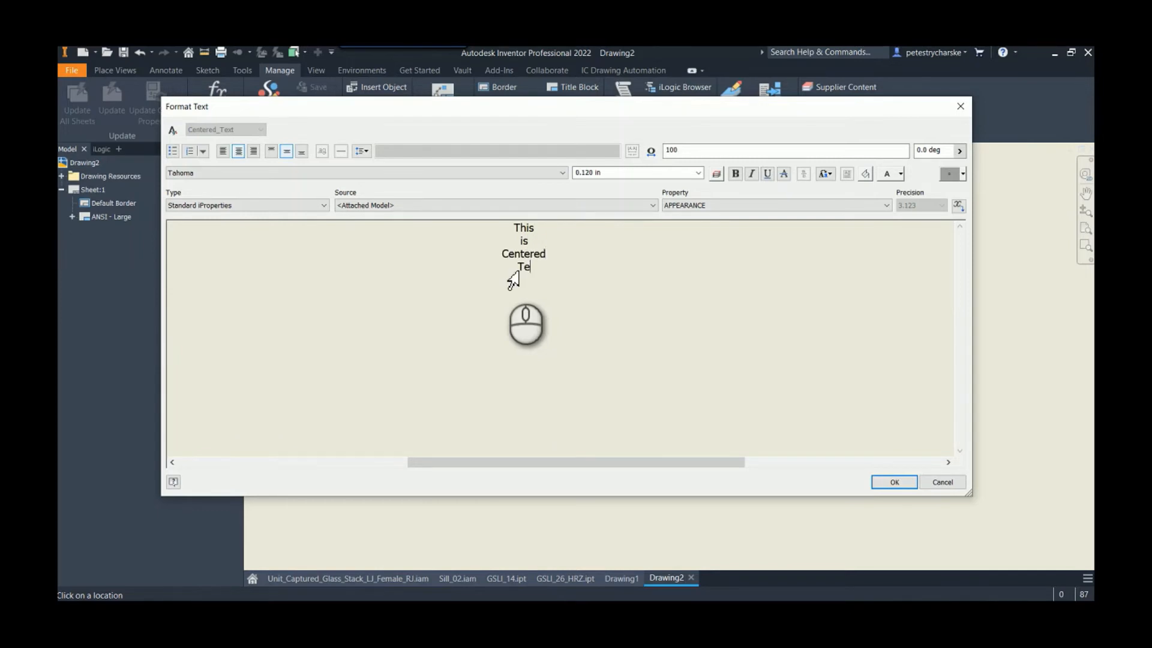
pyautogui.click(894, 482)
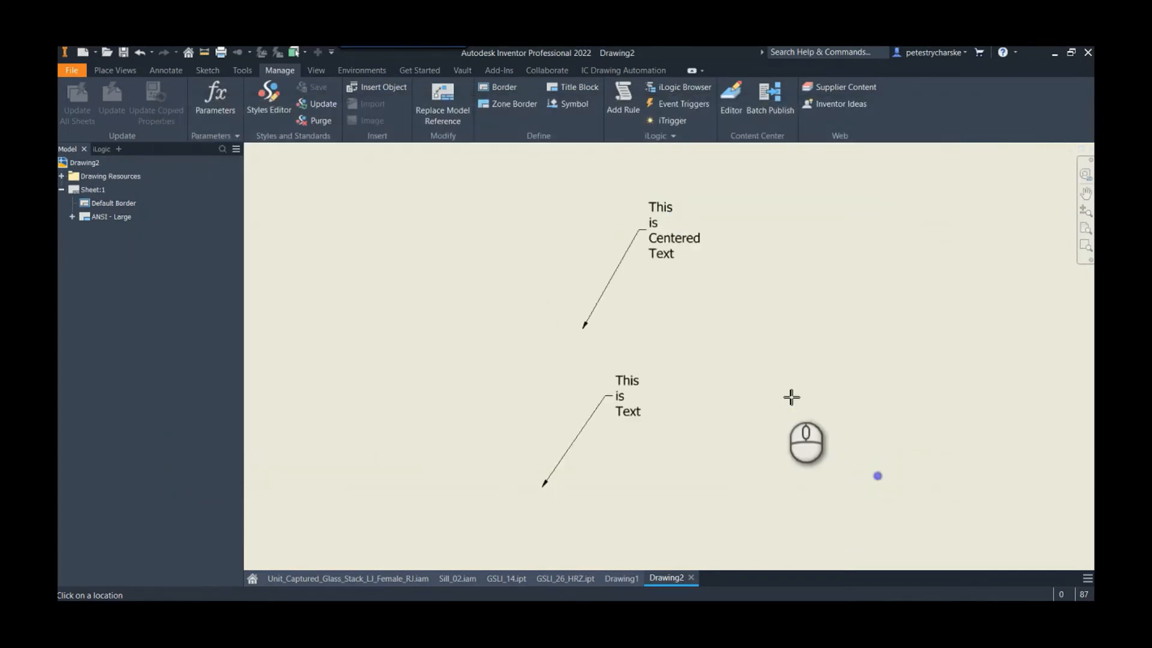
pyautogui.moveTo(691, 313)
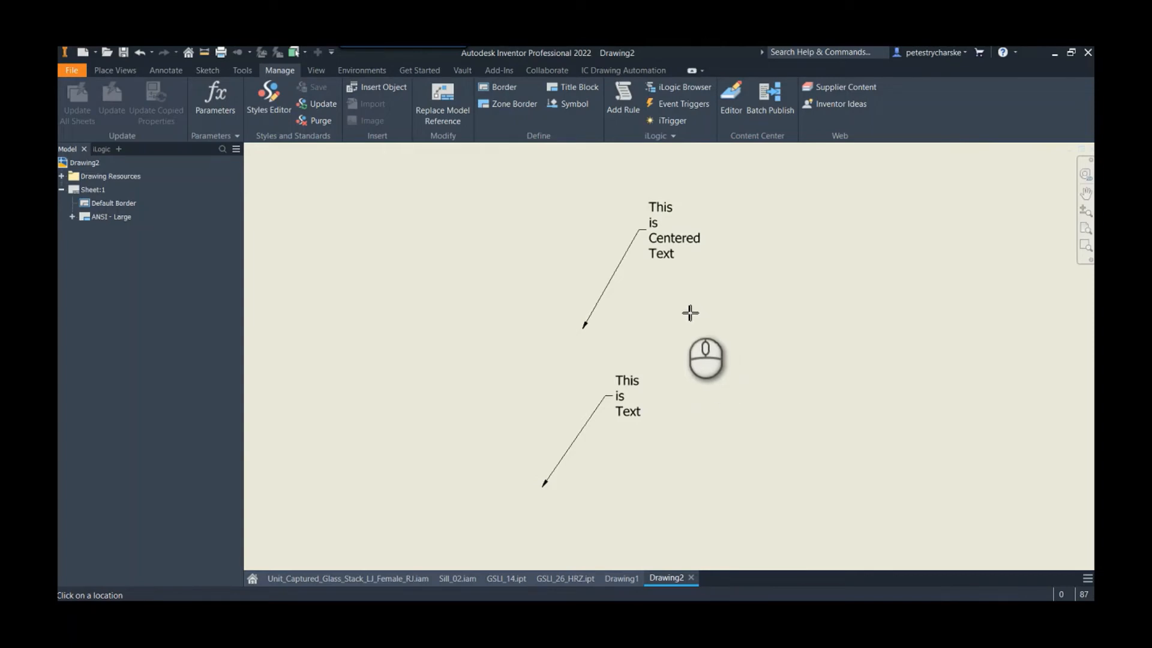
pyautogui.click(673, 238)
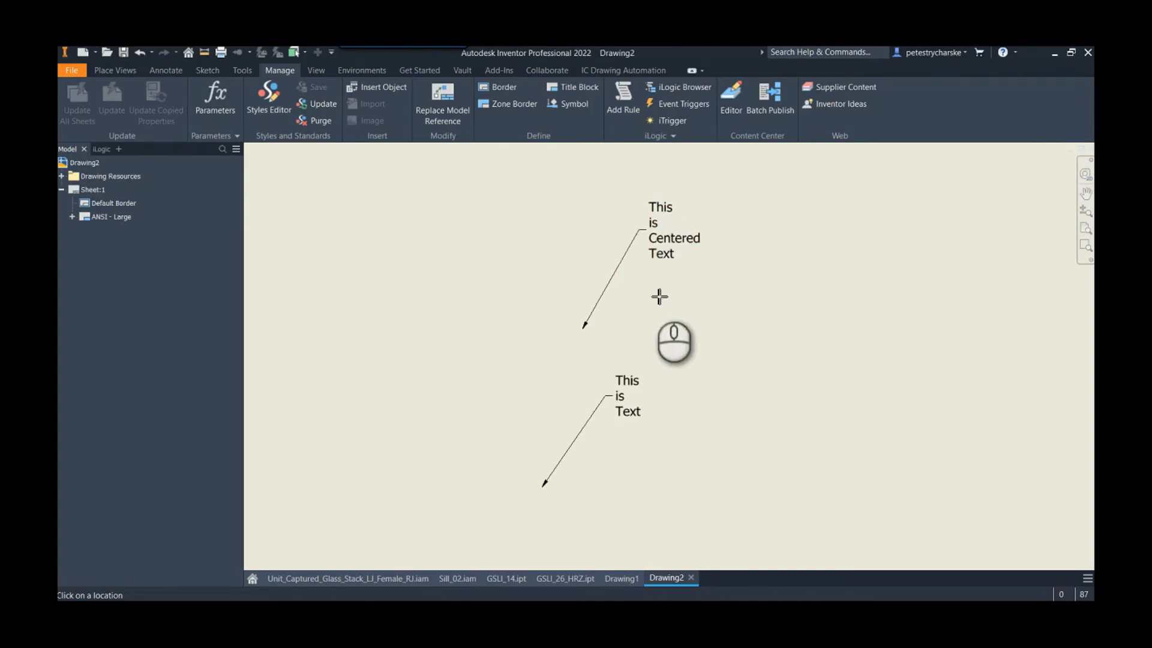
pyautogui.moveTo(697, 295)
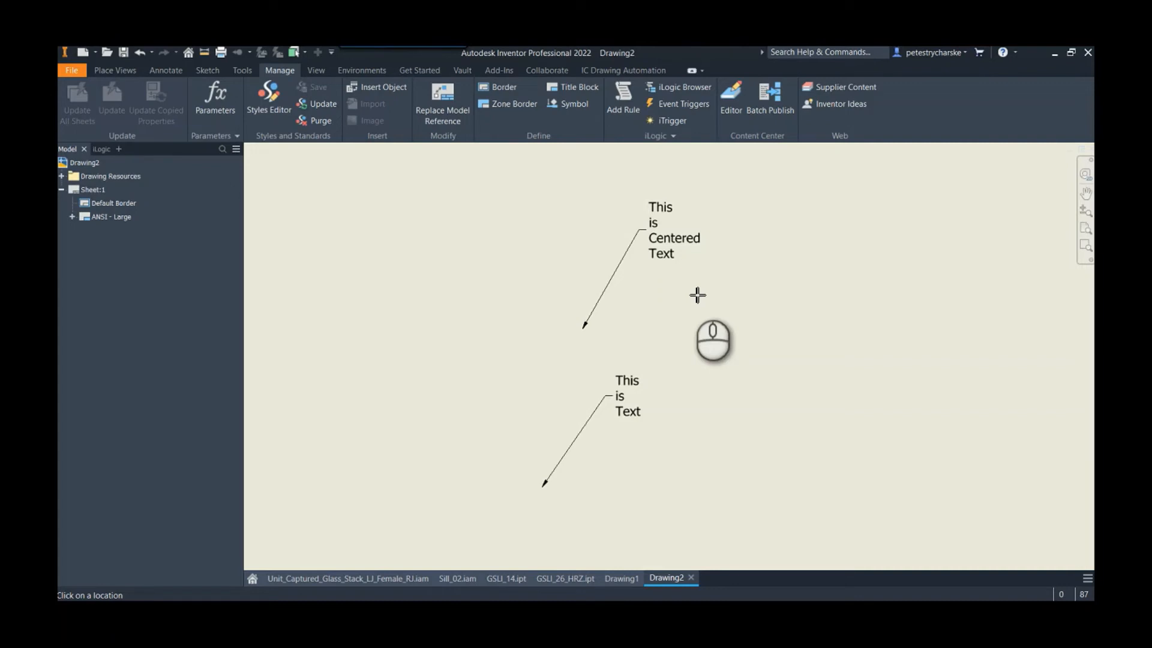
pyautogui.moveTo(675, 223)
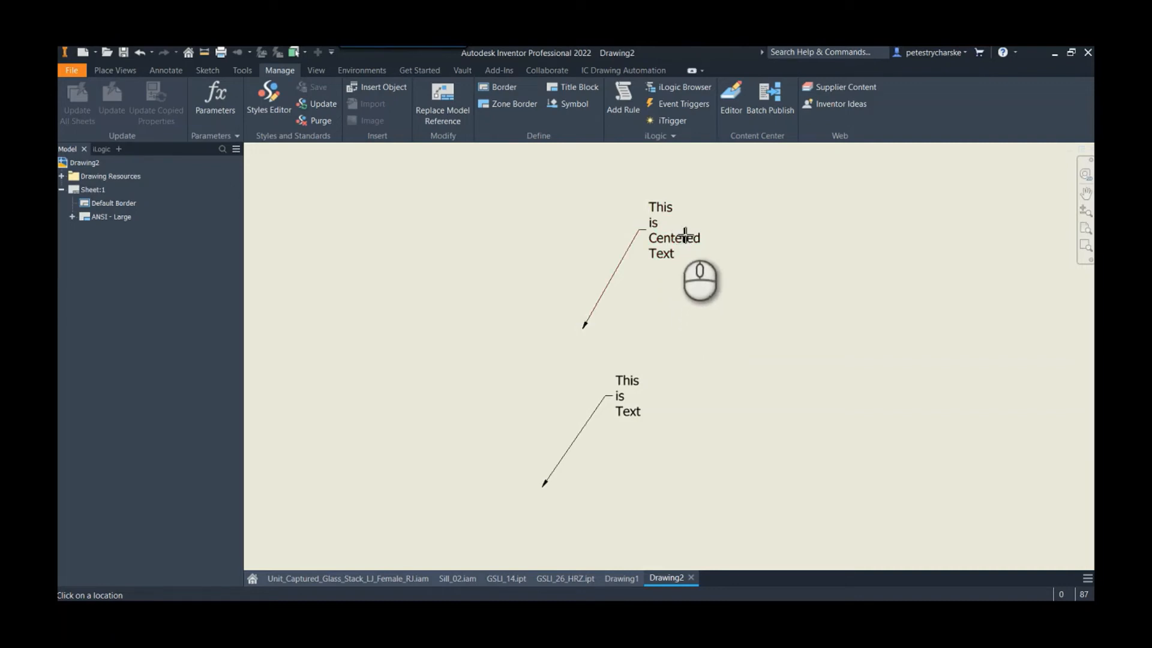
pyautogui.moveTo(708, 335)
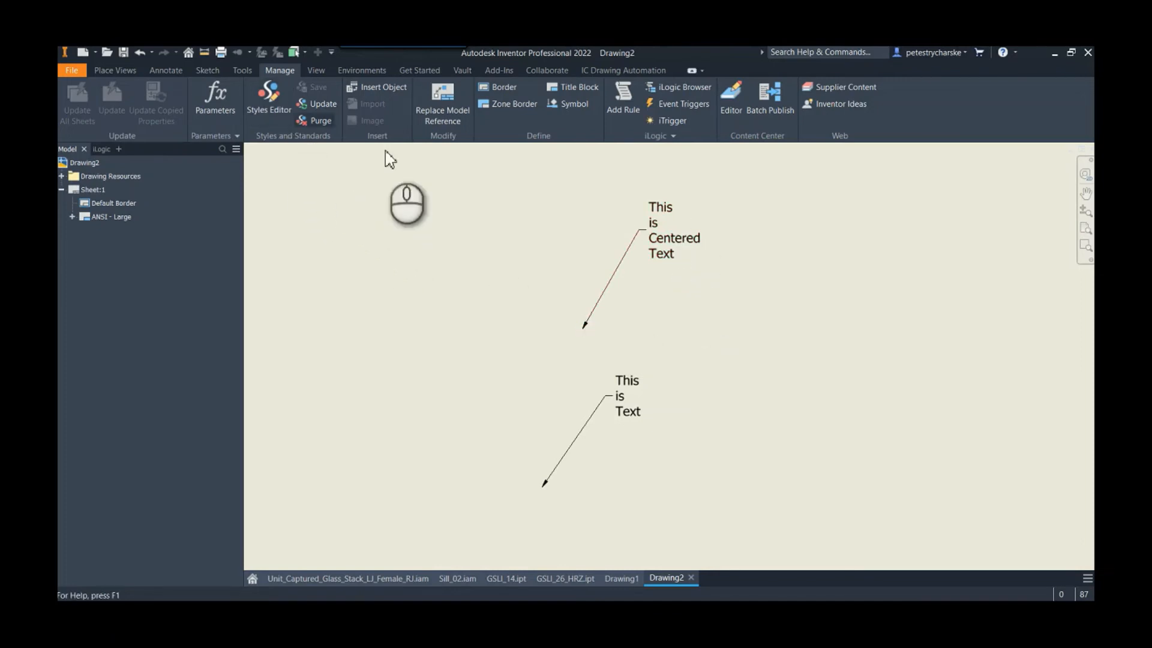
pyautogui.moveTo(655, 259)
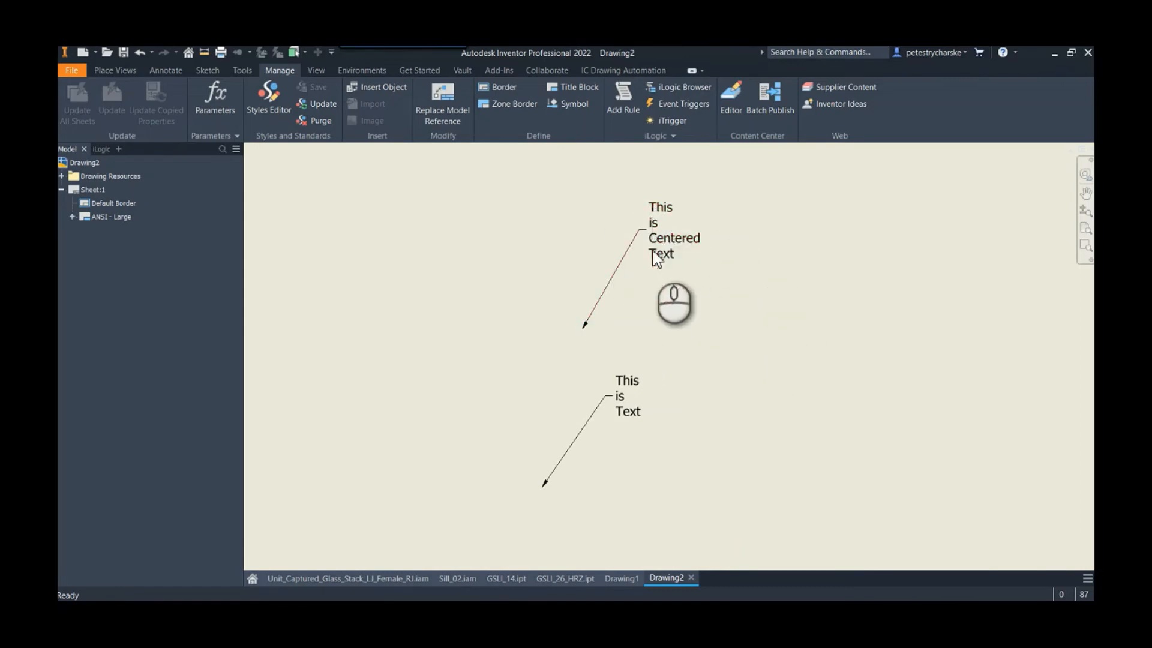
pyautogui.moveTo(619, 230)
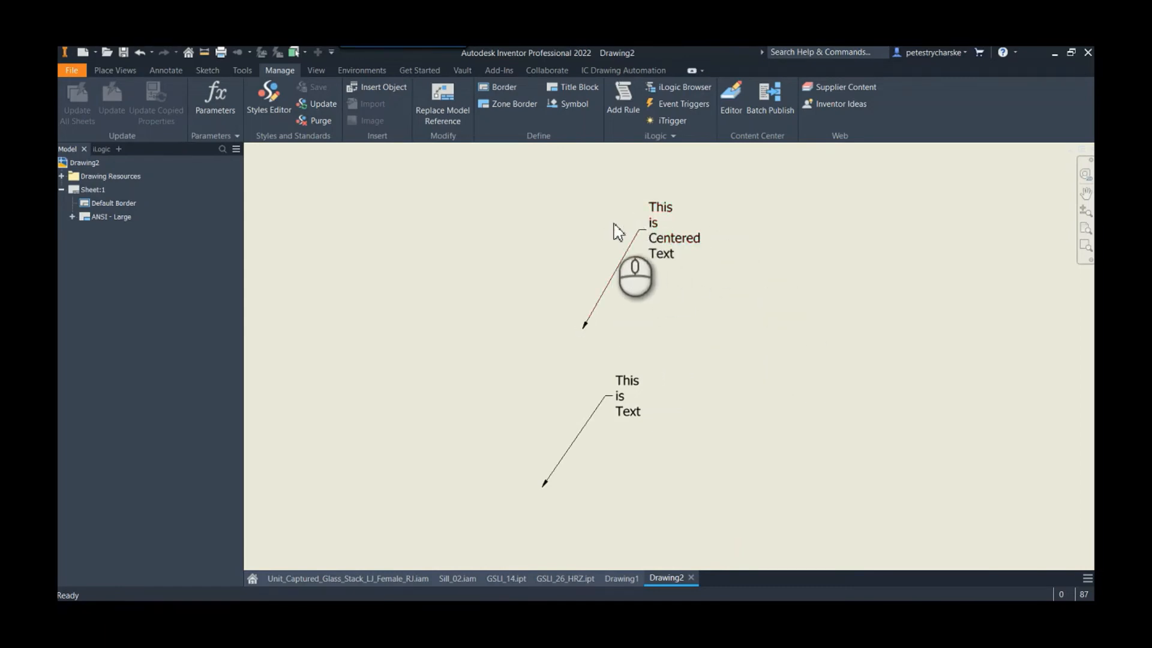
pyautogui.moveTo(382, 163)
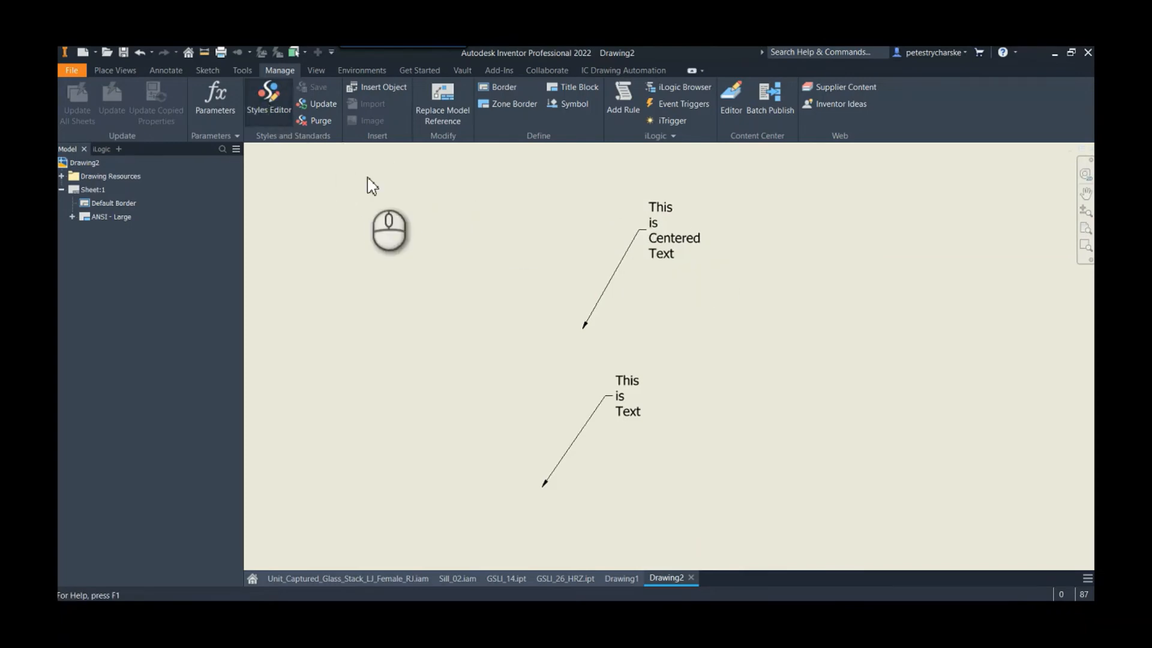
# Reopen the Styles Editor at Centered_Leader_Text's Notes and Leaders settings to uncheck leader justification
pyautogui.click(268, 96)
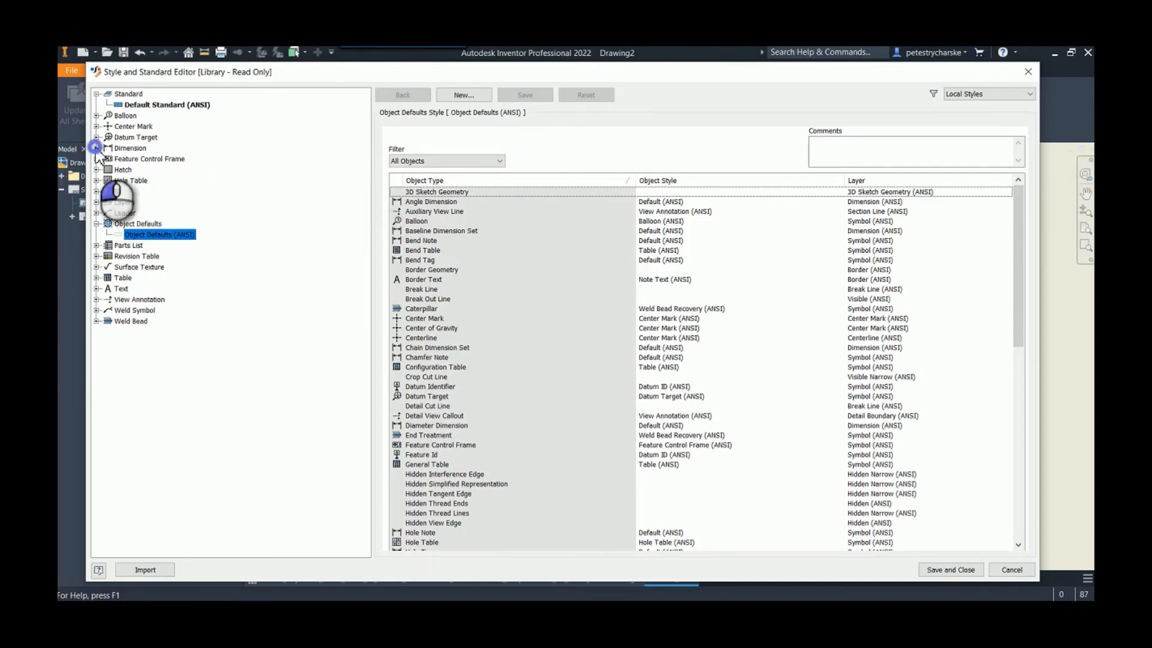
pyautogui.click(158, 169)
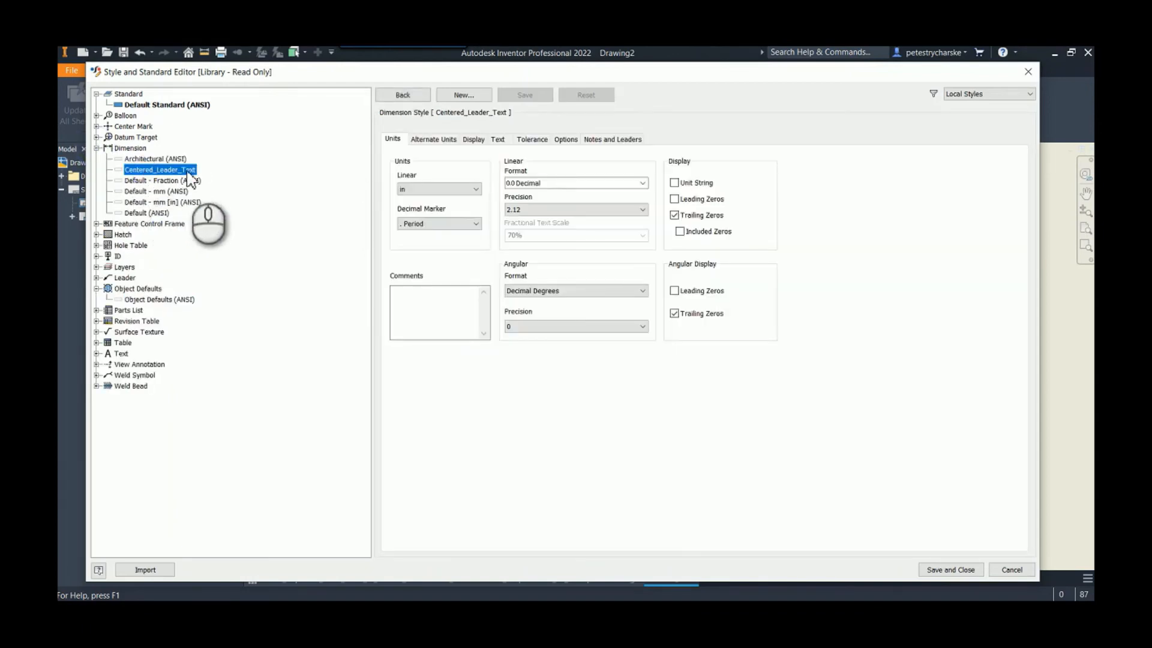
pyautogui.moveTo(630, 143)
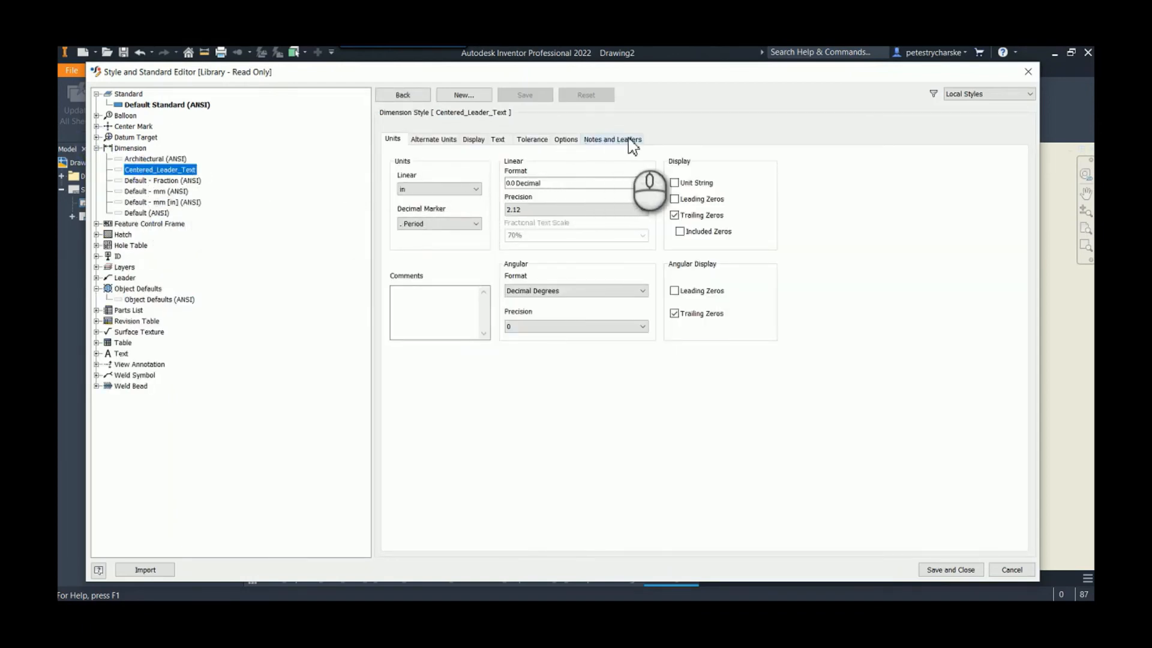
pyautogui.click(613, 140)
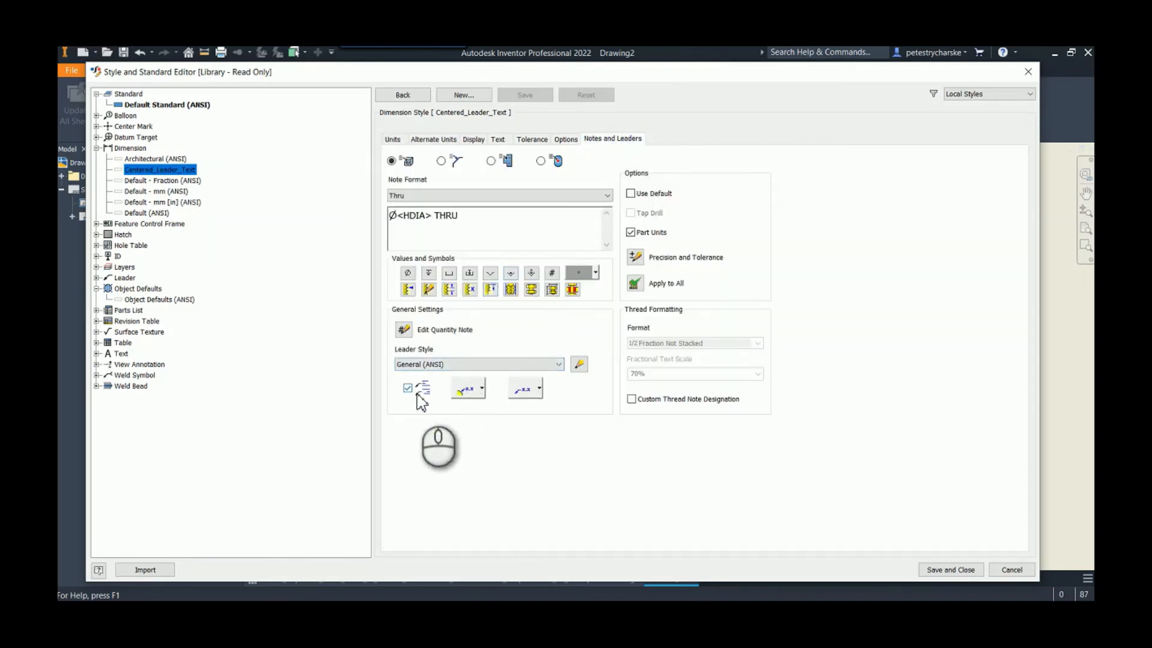
pyautogui.moveTo(423, 388)
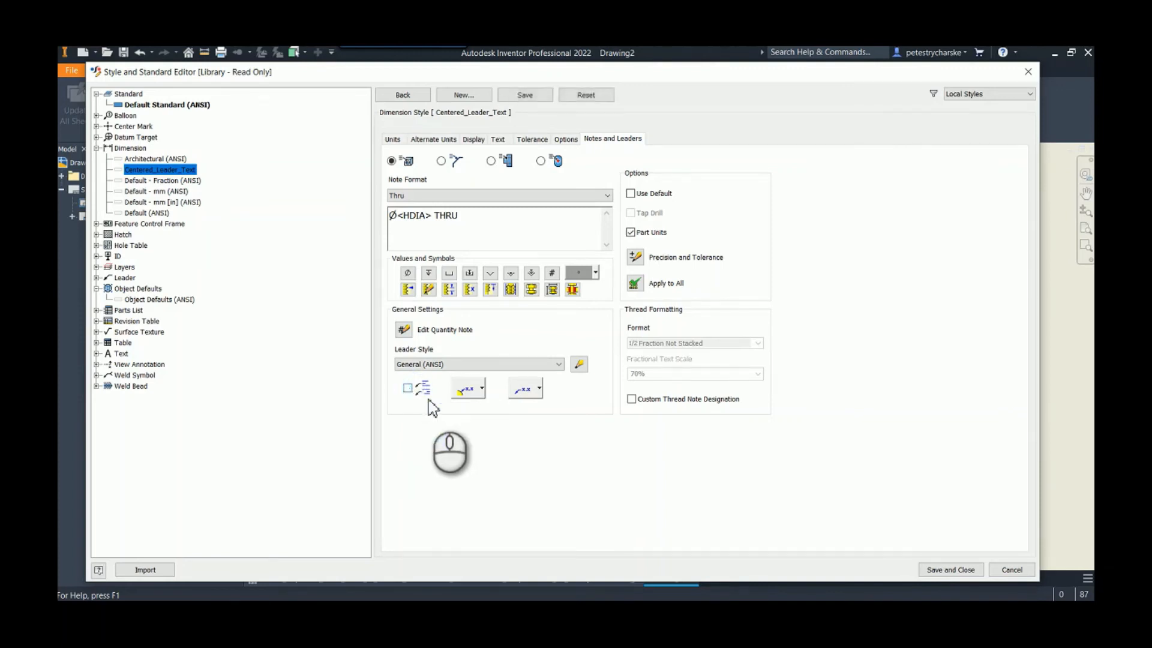
pyautogui.moveTo(437, 418)
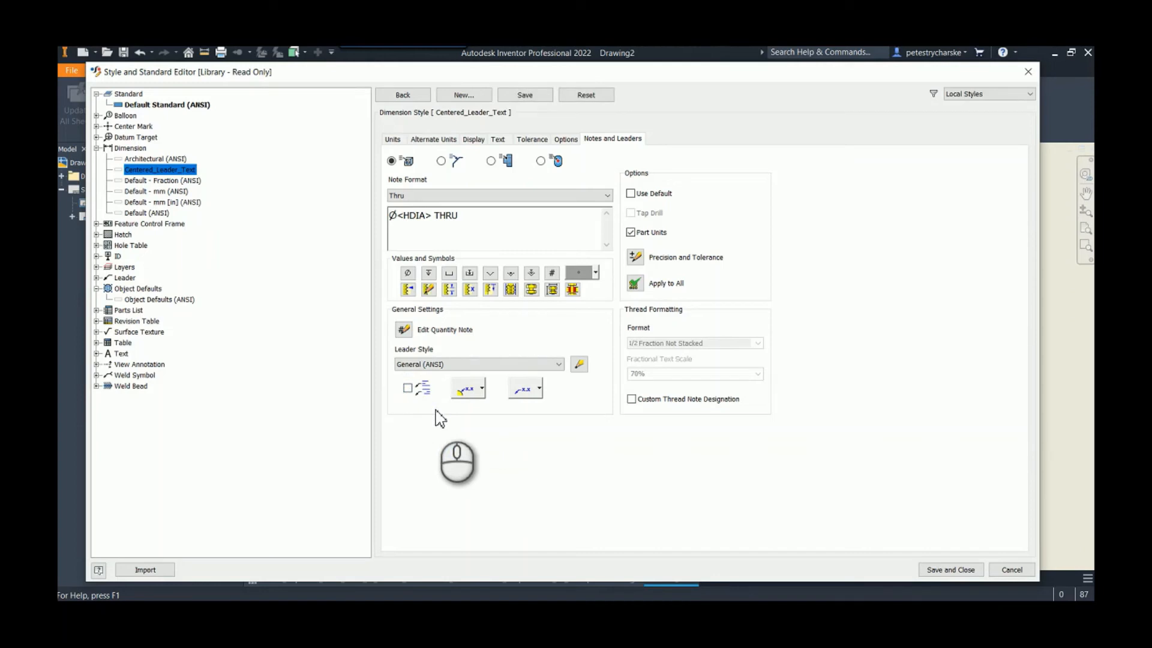
pyautogui.moveTo(450, 398)
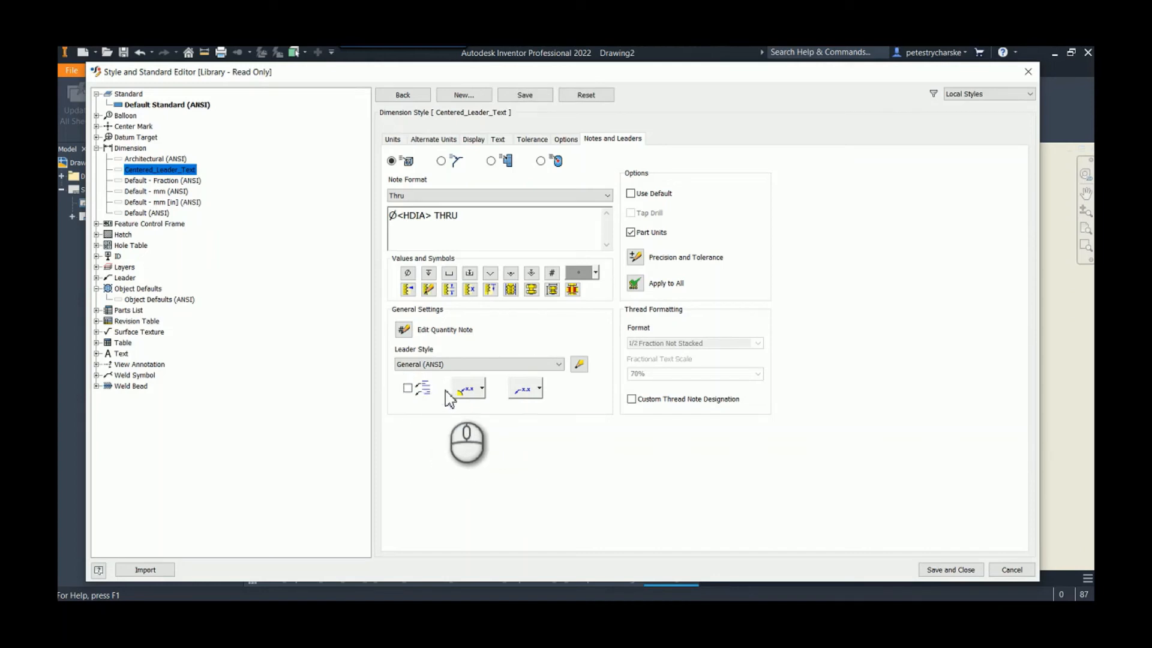
pyautogui.moveTo(408, 426)
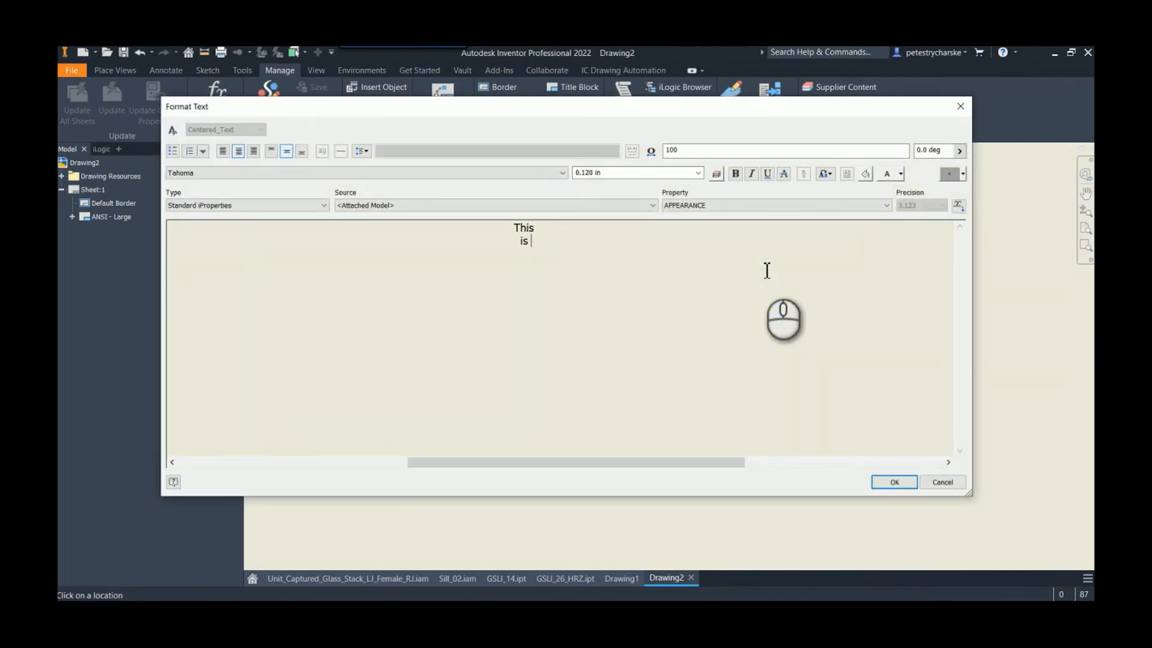
# Place a third leader note reading 'This is New Text' with centered lines
pyautogui.write('New Text')
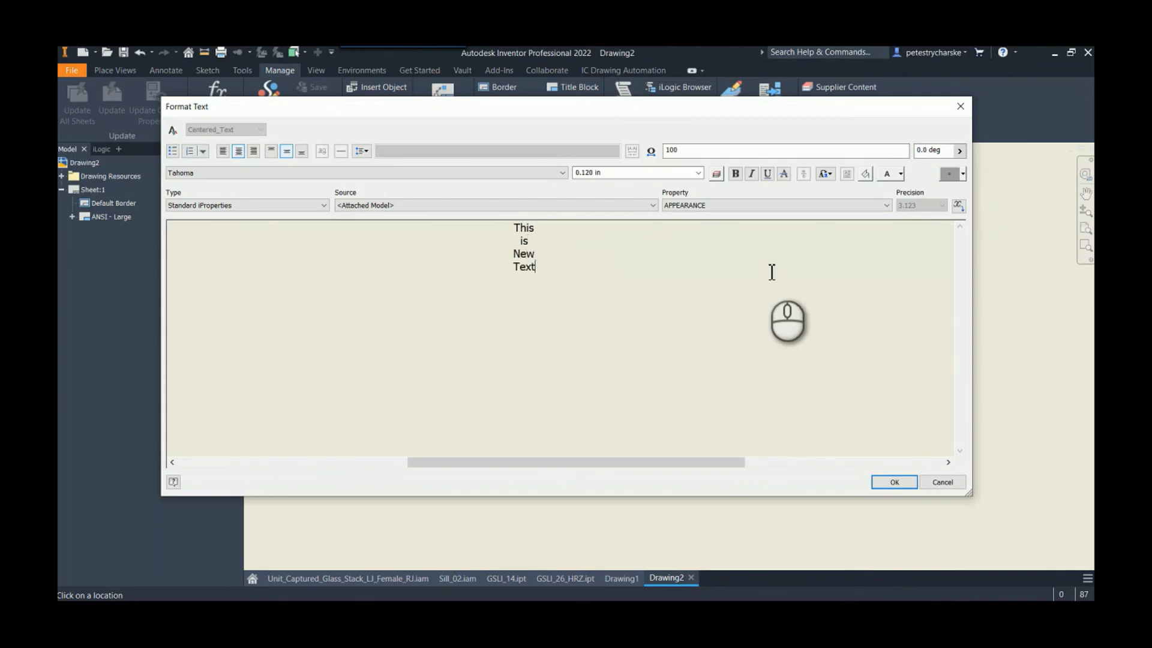
pyautogui.click(892, 482)
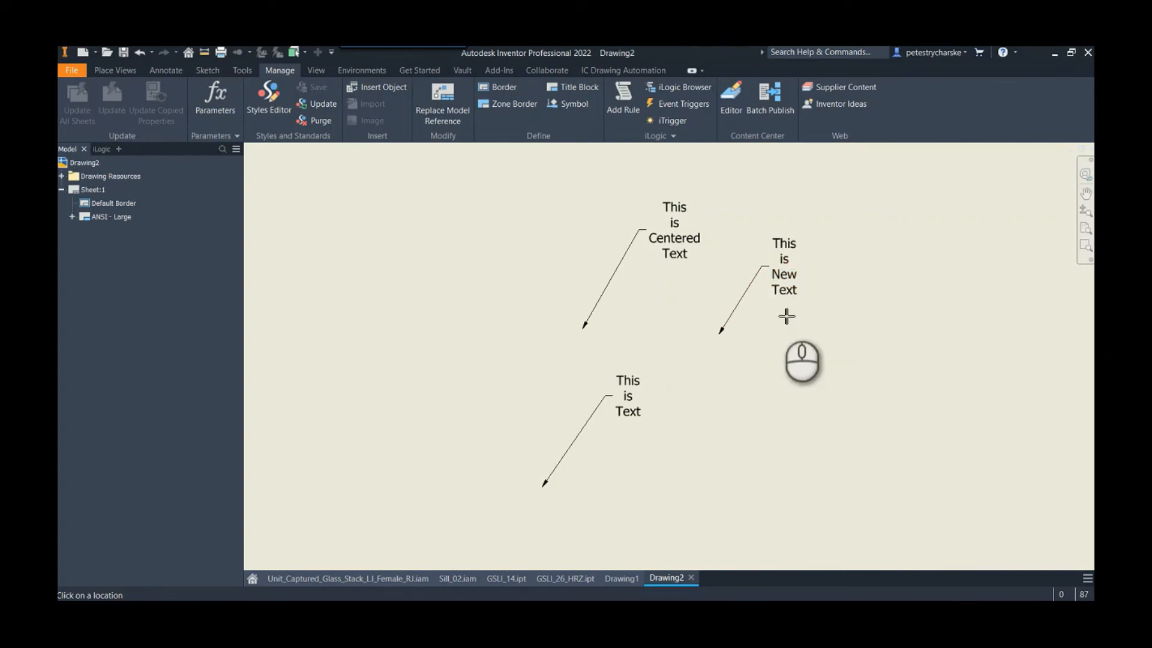
pyautogui.moveTo(815, 377)
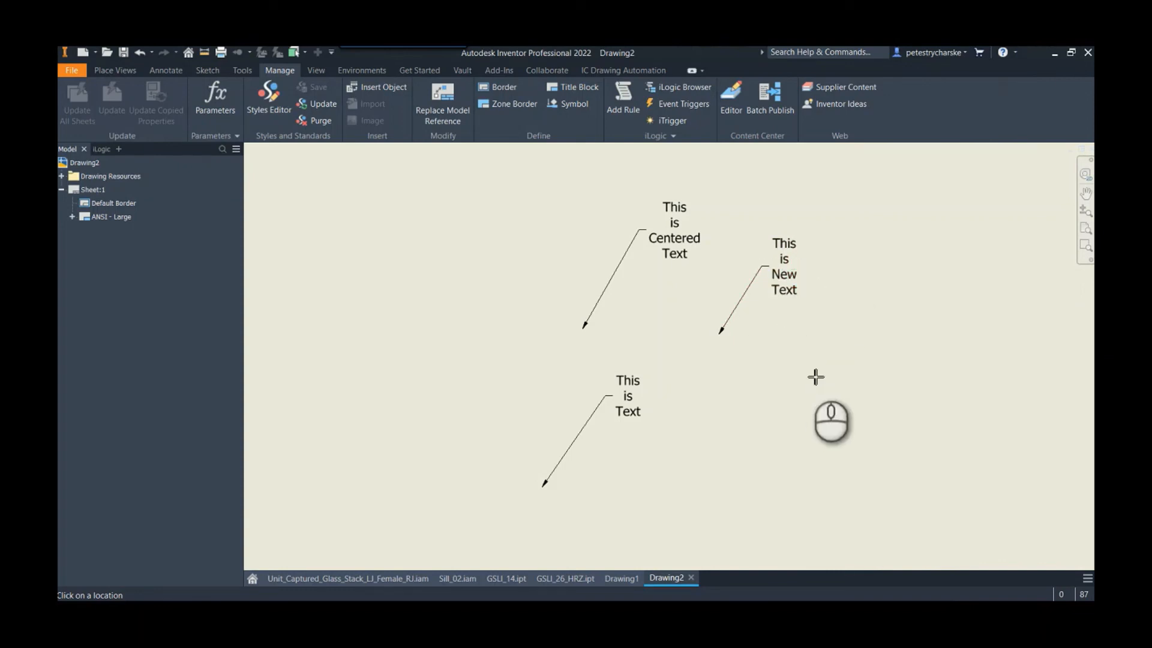